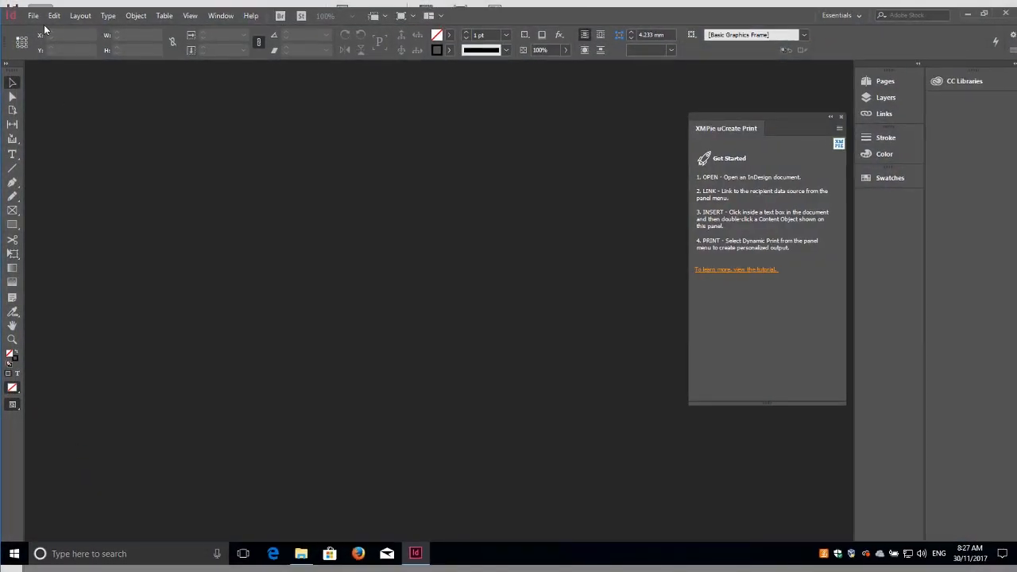
# Step: Open the Farmers Market Newsletter.indd document
pyautogui.click(34, 15)
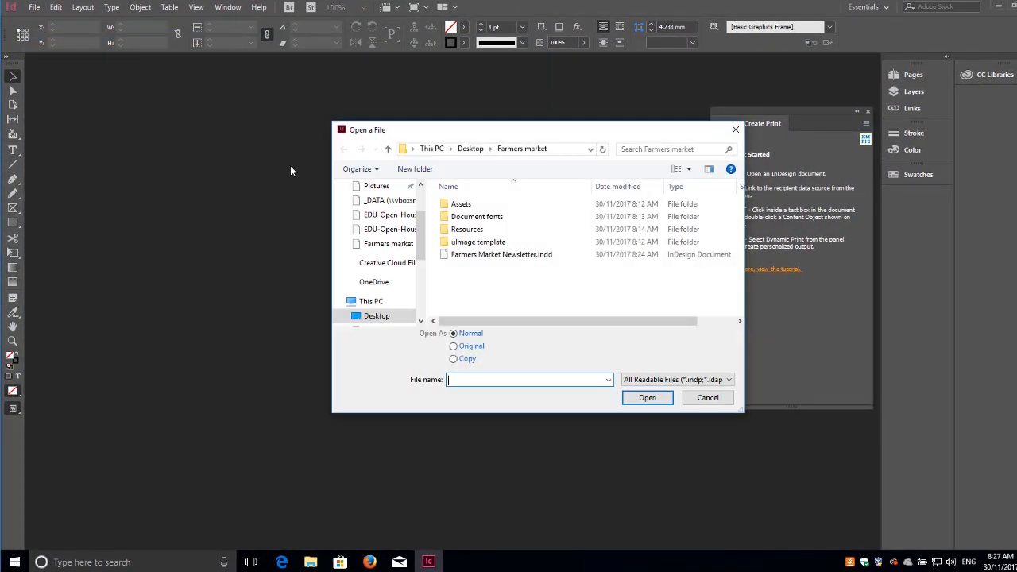
pyautogui.click(502, 254)
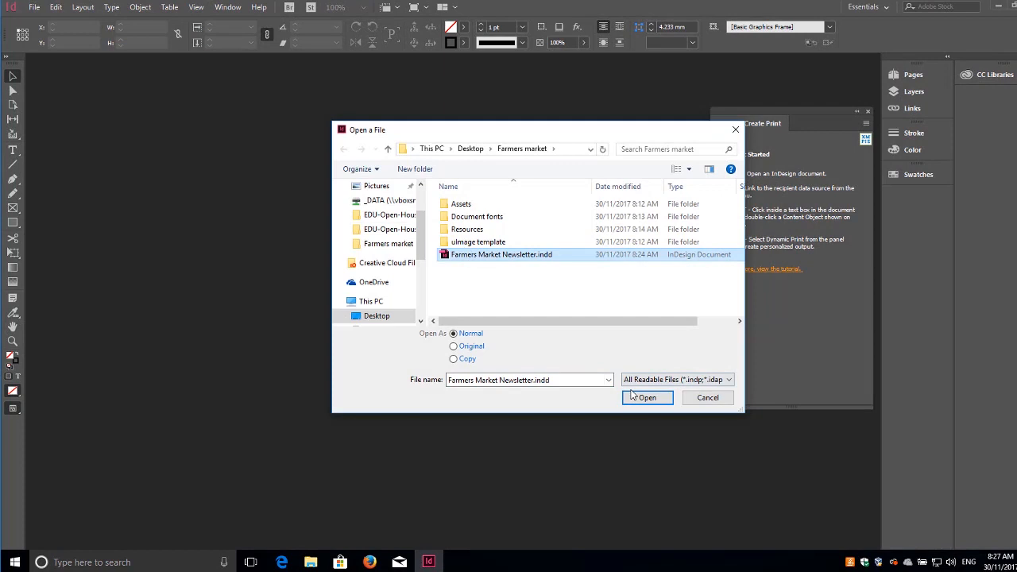
pyautogui.click(647, 397)
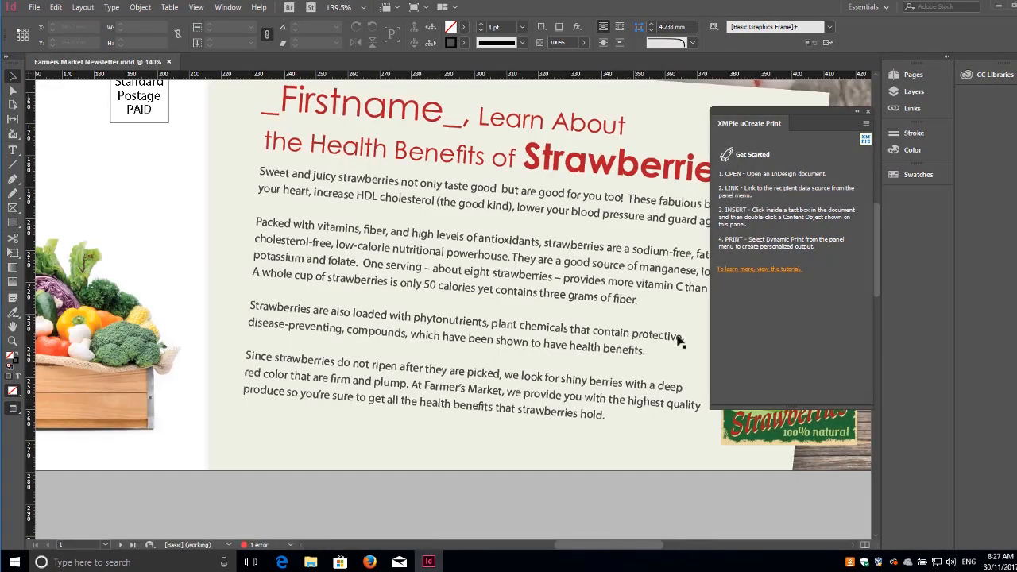
# Step: Link Newsletter Data.xlsx as the recipient data source via the uCreate Print panel
pyautogui.click(865, 124)
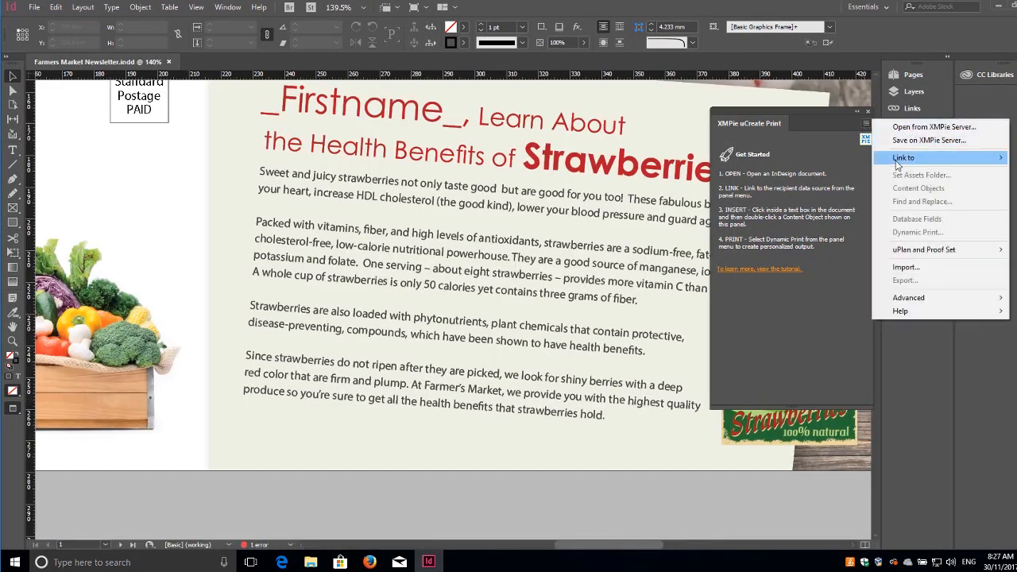
pyautogui.click(903, 157)
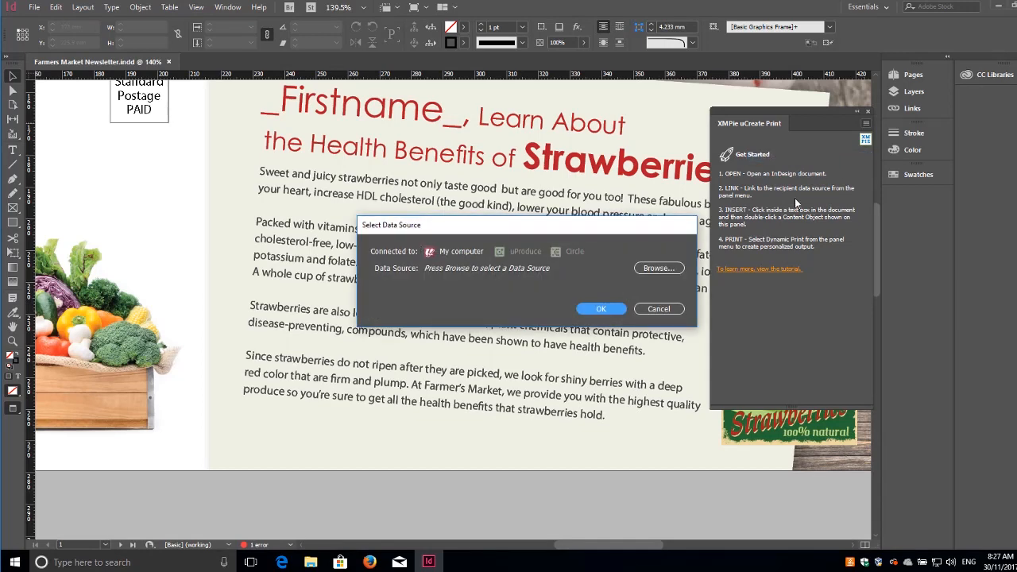
pyautogui.click(658, 267)
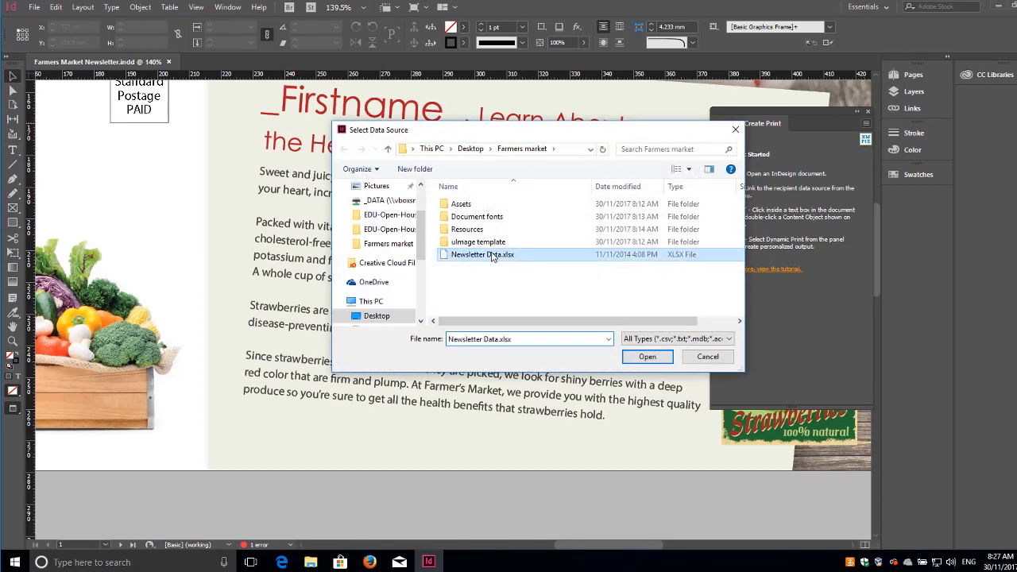
pyautogui.click(647, 356)
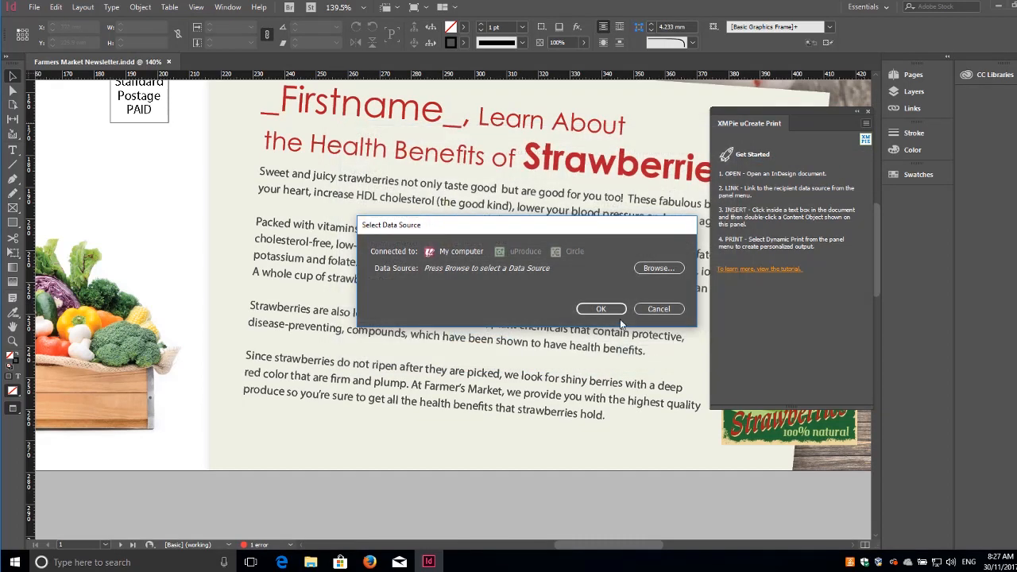
pyautogui.click(659, 309)
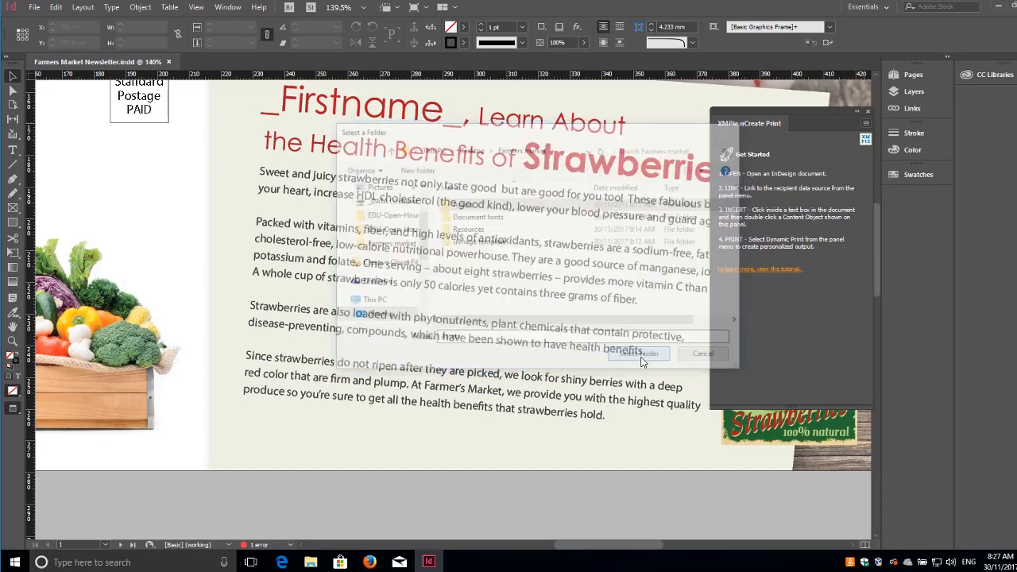
pyautogui.click(639, 353)
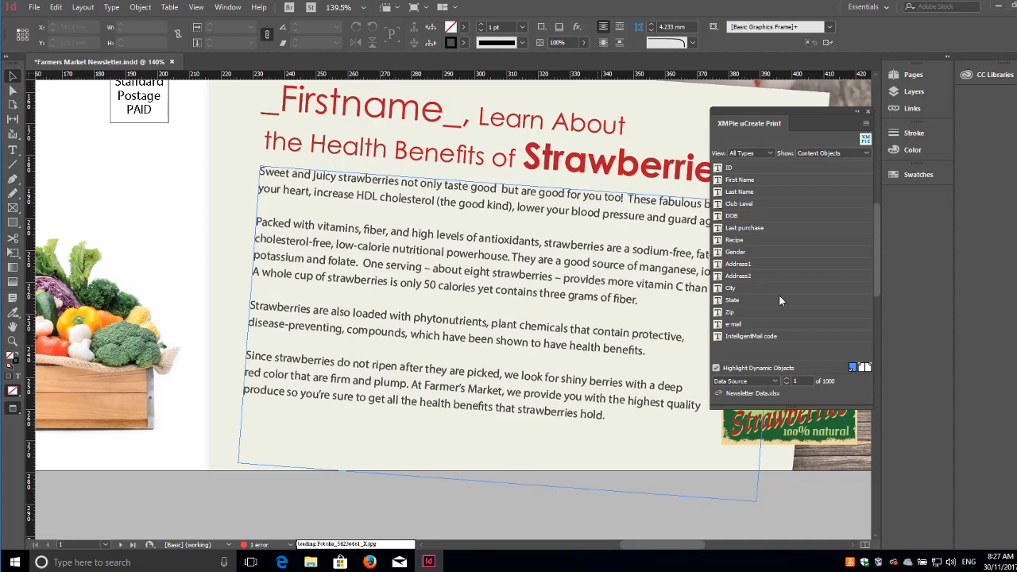
# Step: Show the data column beside each content object and preview another recipient
pyautogui.rightClick(733, 299)
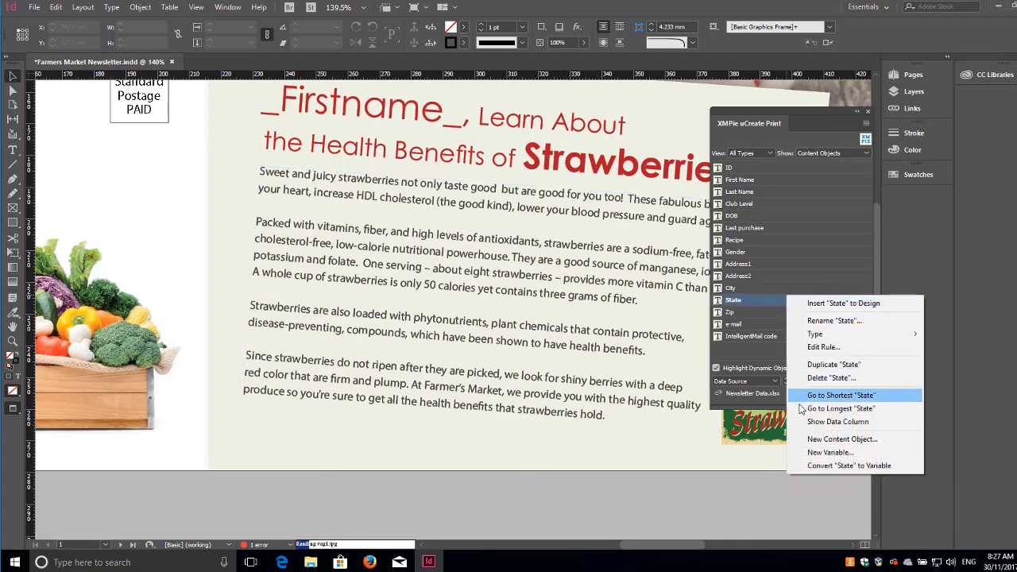
pyautogui.click(841, 394)
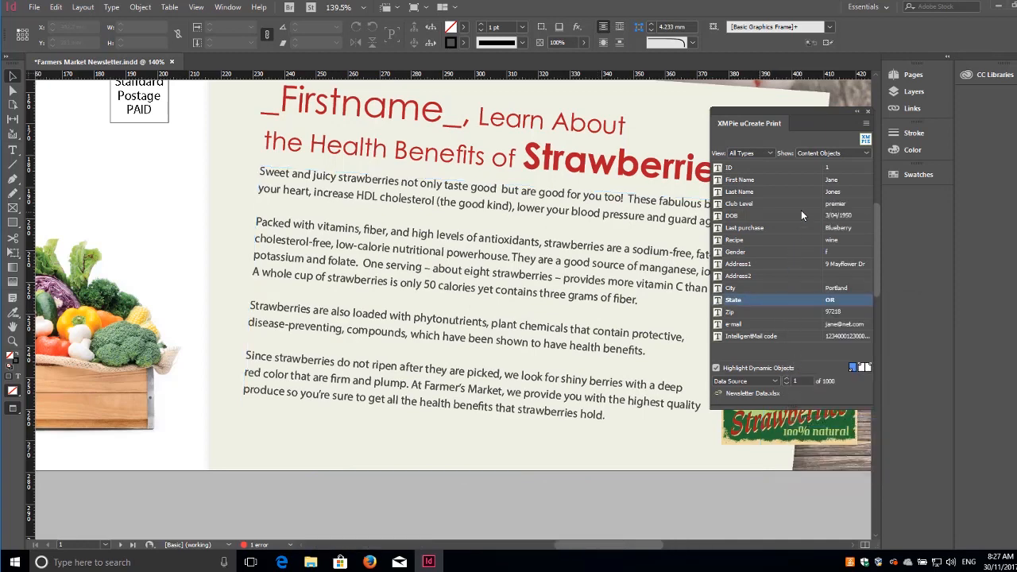
pyautogui.moveTo(274, 126)
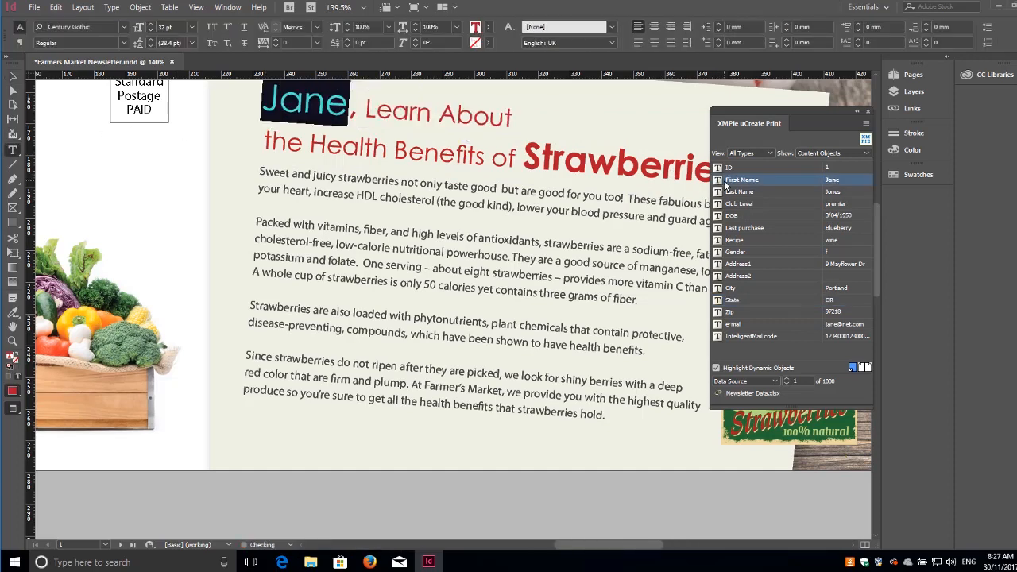
pyautogui.click(789, 382)
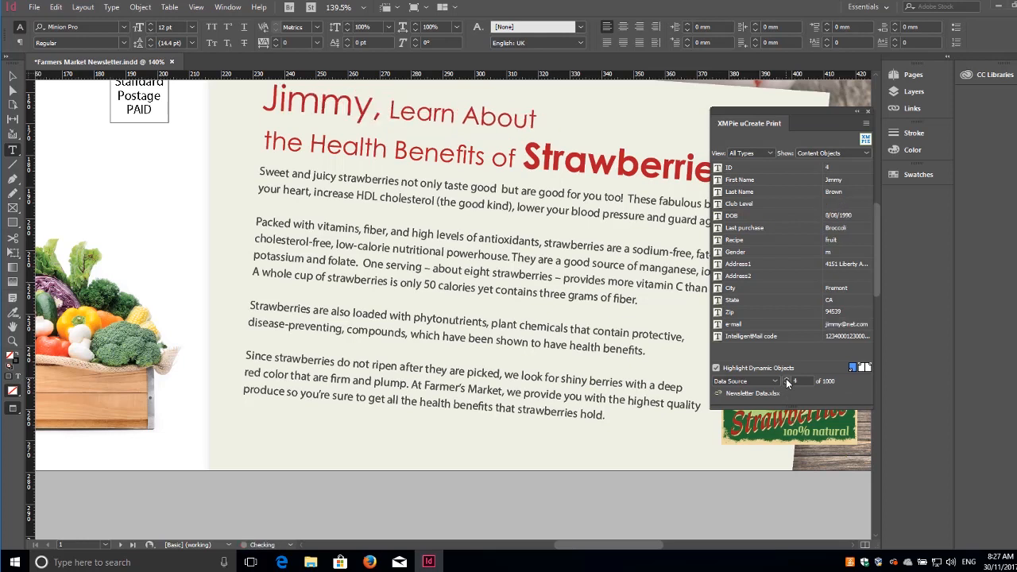
# Step: Select the dynamic First Name in the headline and give it a new font style
pyautogui.doubleClick(326, 104)
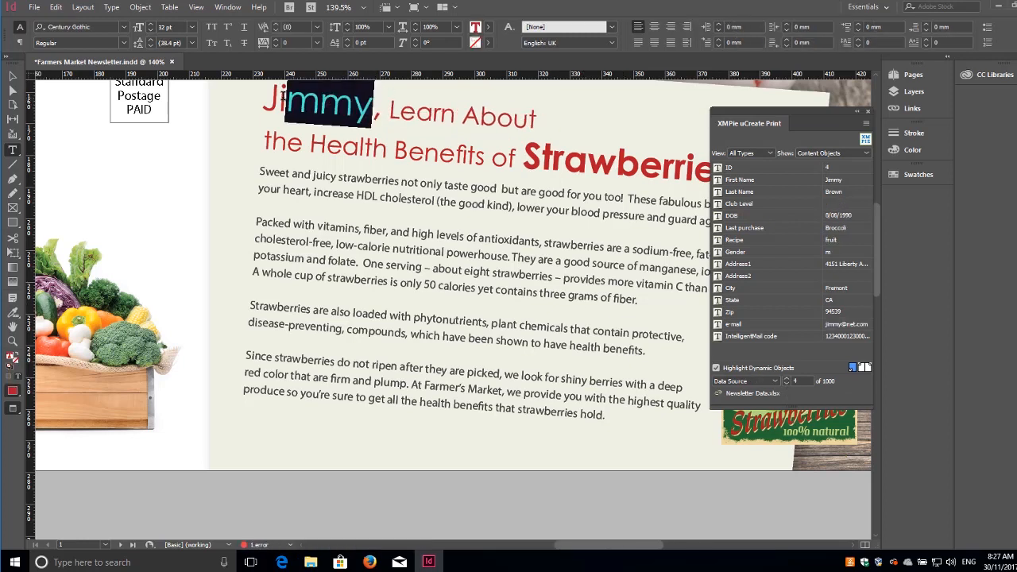
pyautogui.click(124, 43)
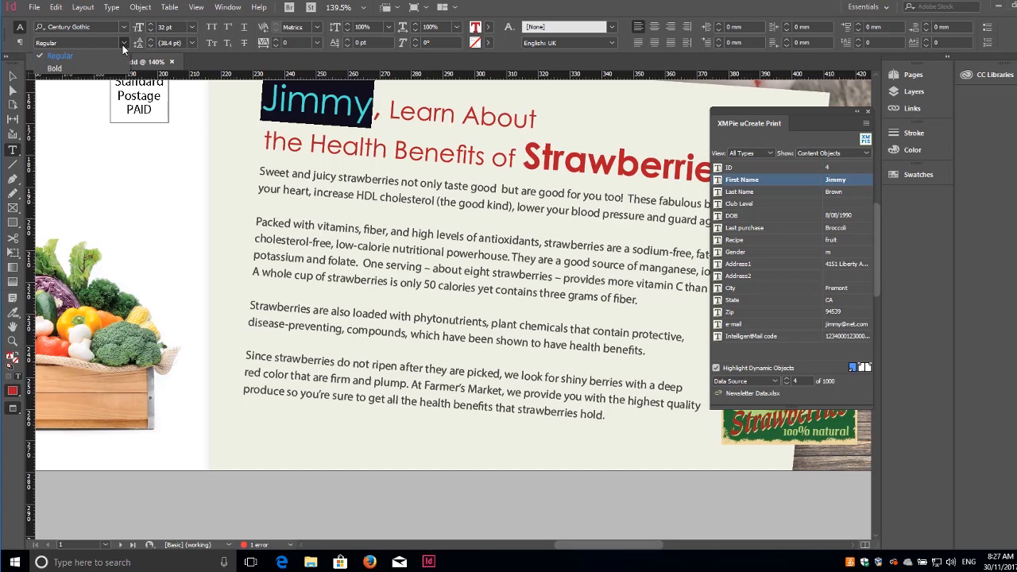
pyautogui.click(54, 67)
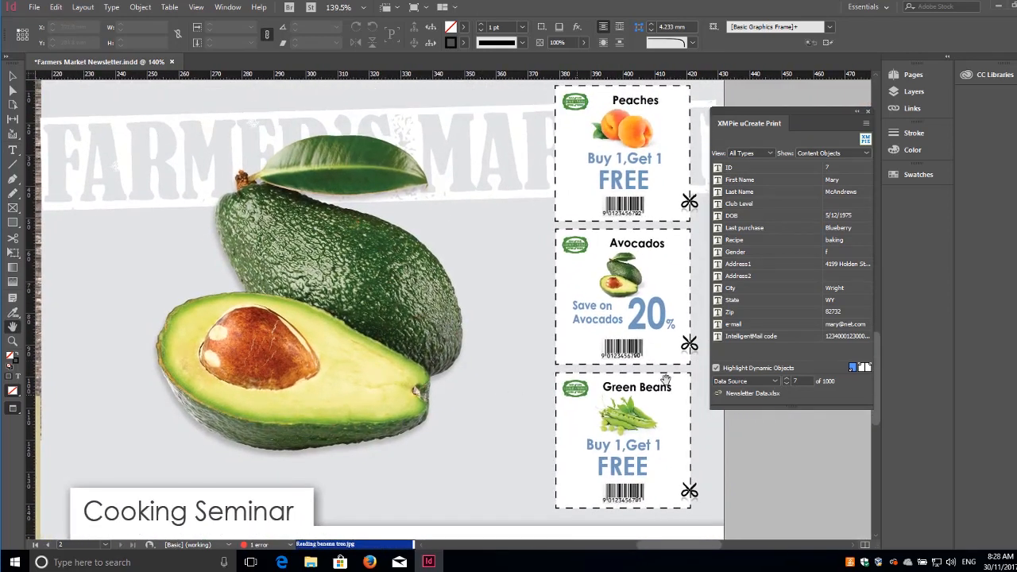
# Step: Tag the avocado frame with Last purchase and set it to Fit Content Proportionally
pyautogui.rightClick(744, 228)
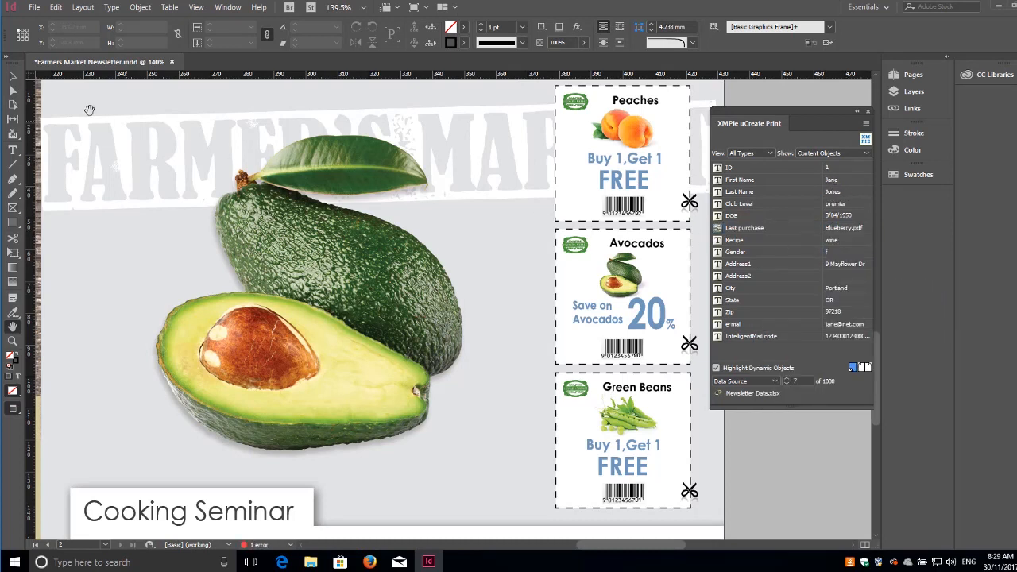
pyautogui.click(311, 301)
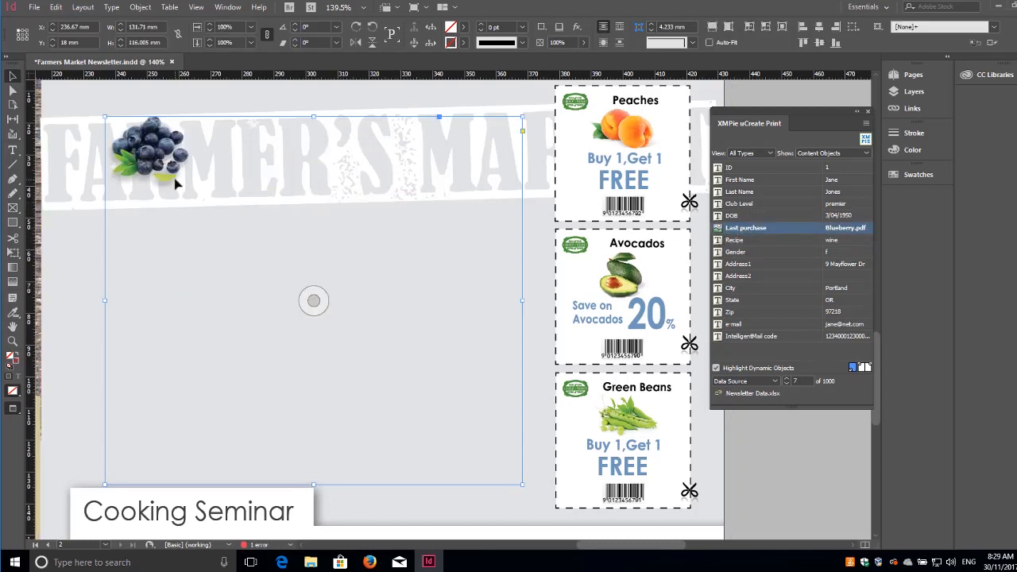
pyautogui.doubleClick(746, 229)
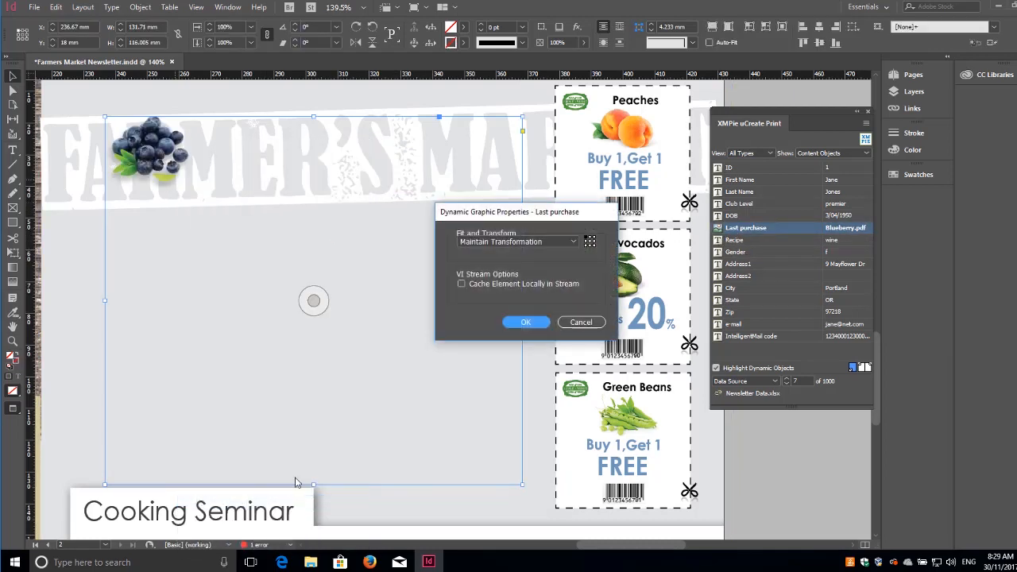
pyautogui.click(517, 242)
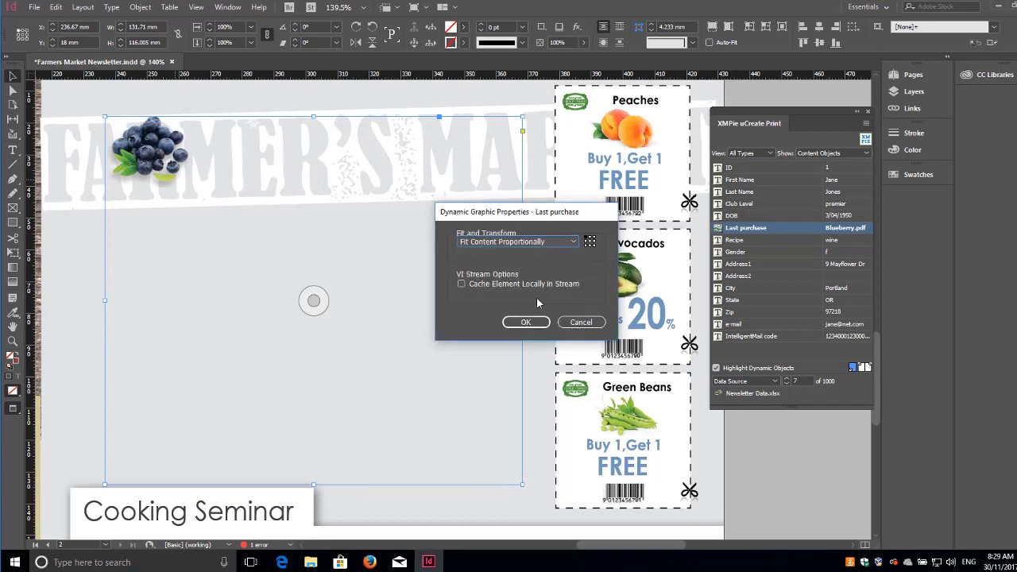
pyautogui.click(525, 321)
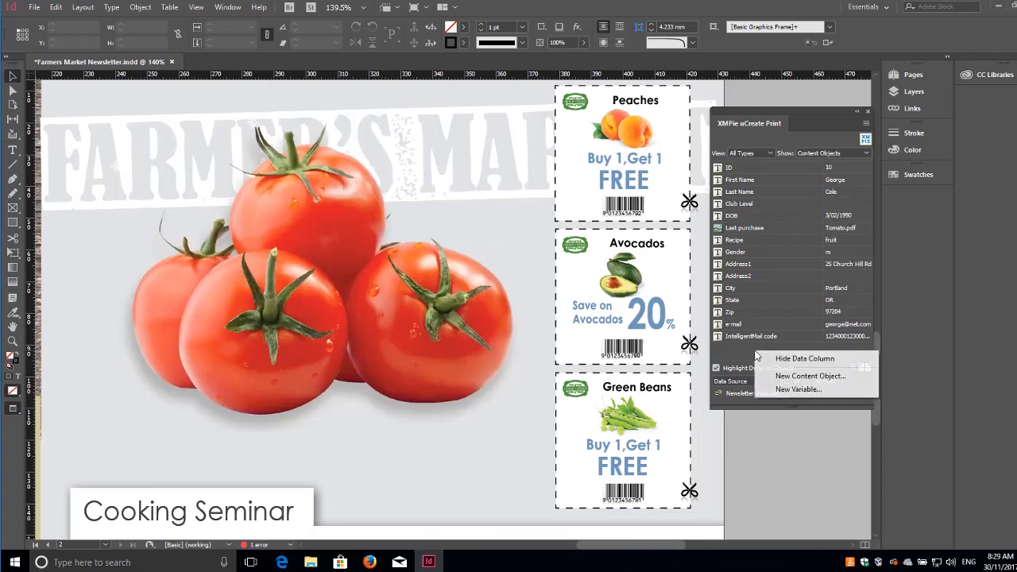
# Step: Create a Graphic content object 'coupons' with rule "coupons_" & State
pyautogui.click(808, 376)
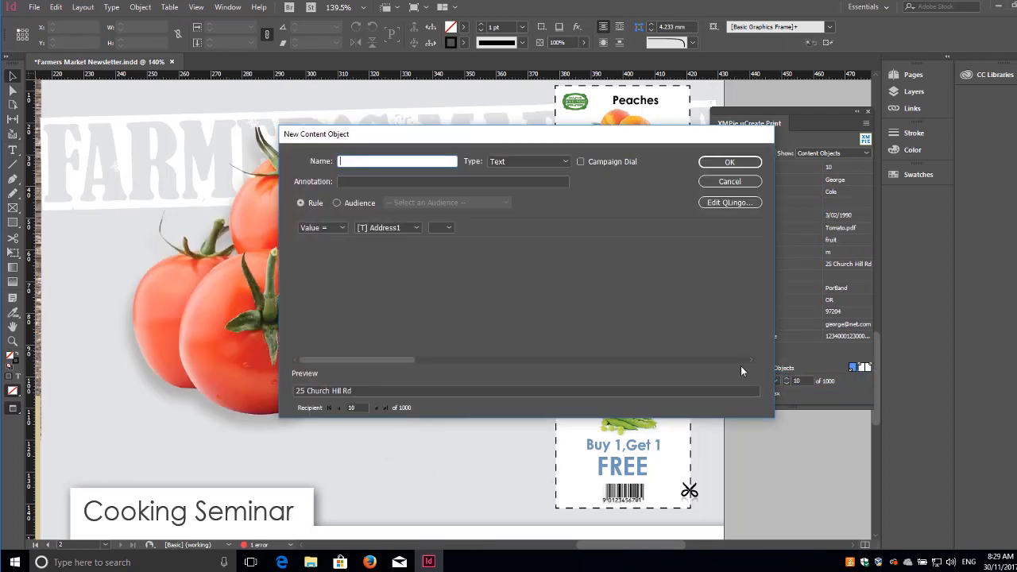
pyautogui.write('coupons')
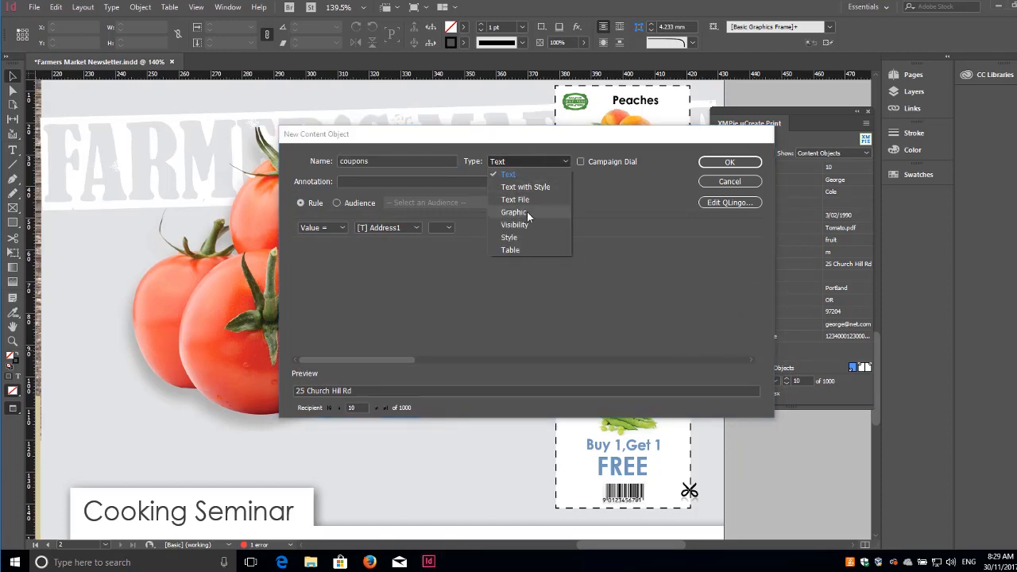
pyautogui.click(515, 213)
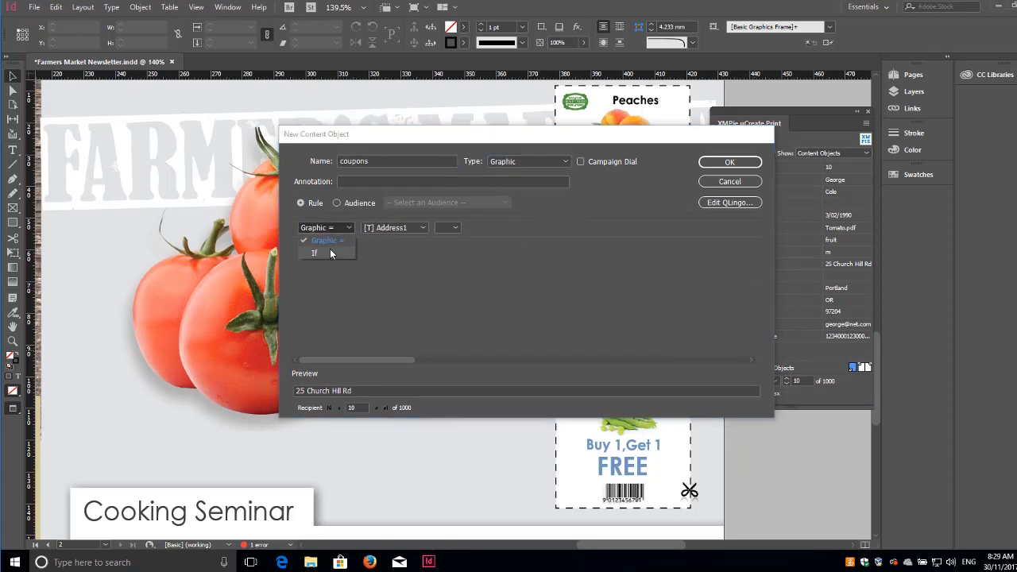
pyautogui.click(315, 253)
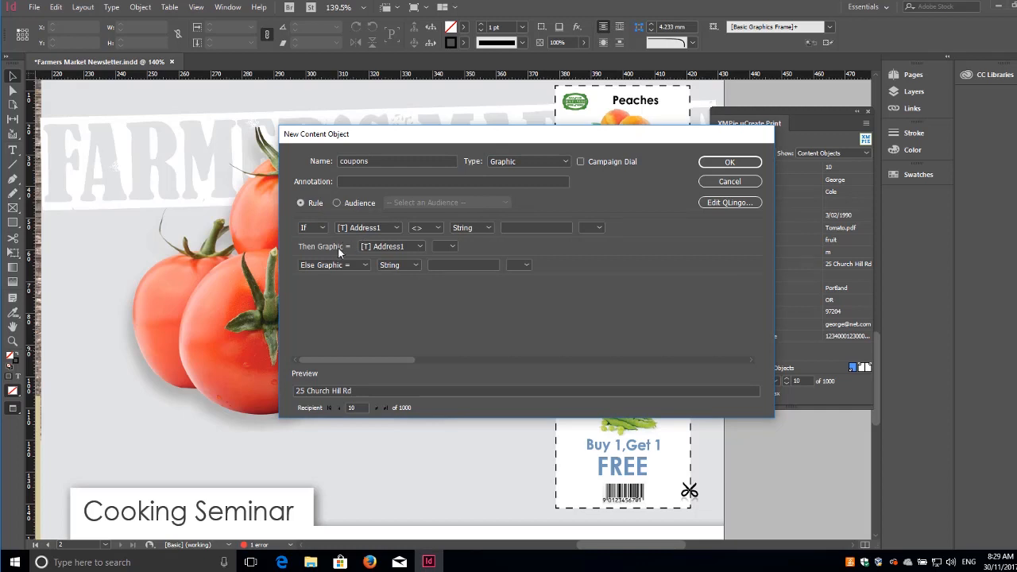
pyautogui.click(348, 245)
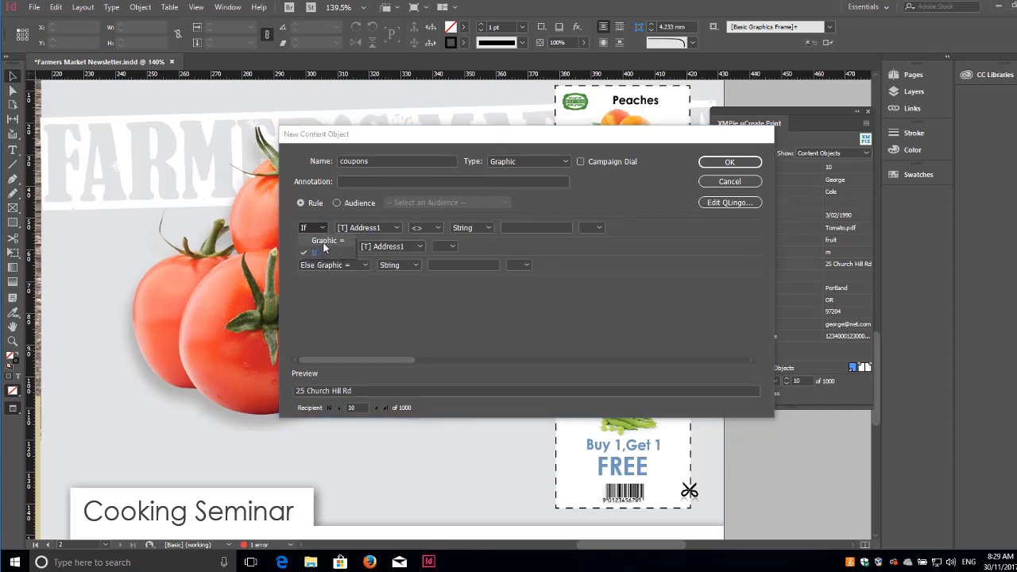
pyautogui.click(394, 228)
pyautogui.write('co')
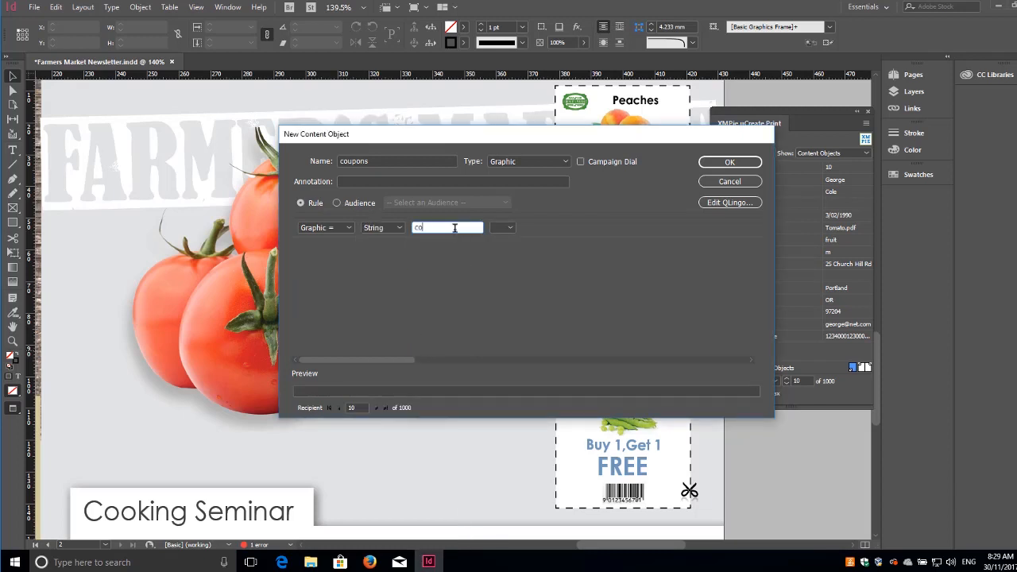
pyautogui.click(509, 228)
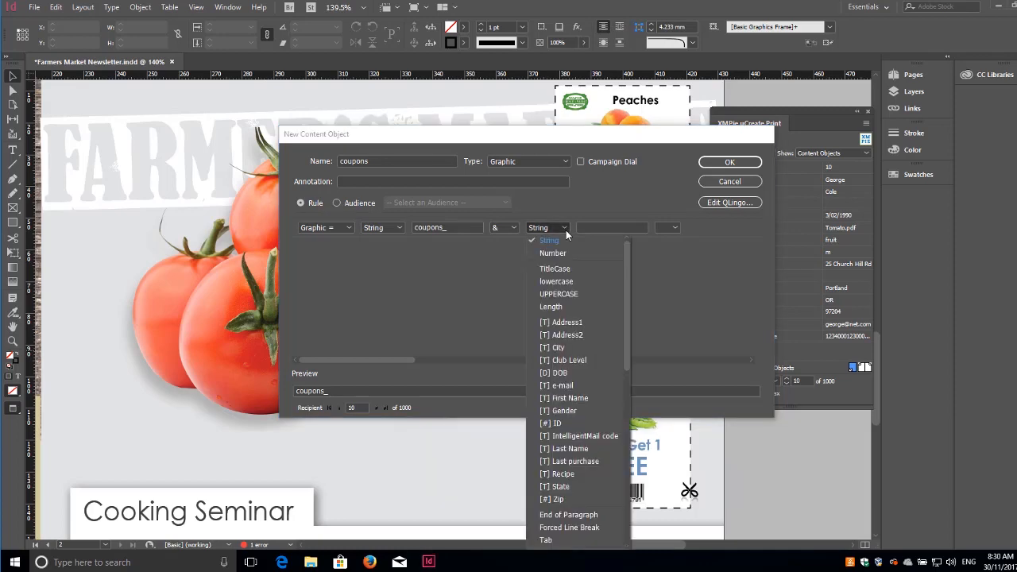
pyautogui.click(559, 486)
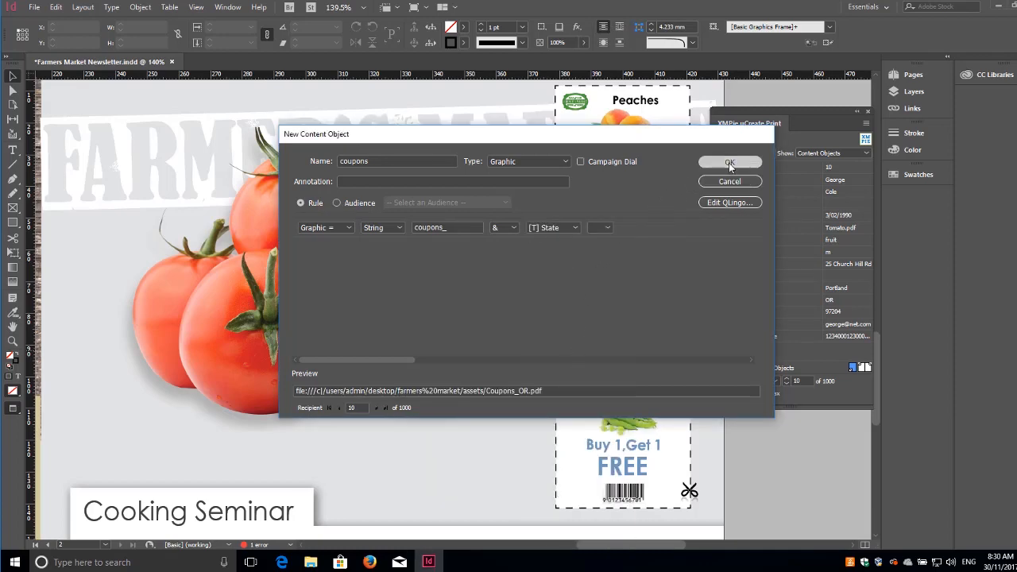
pyautogui.click(728, 162)
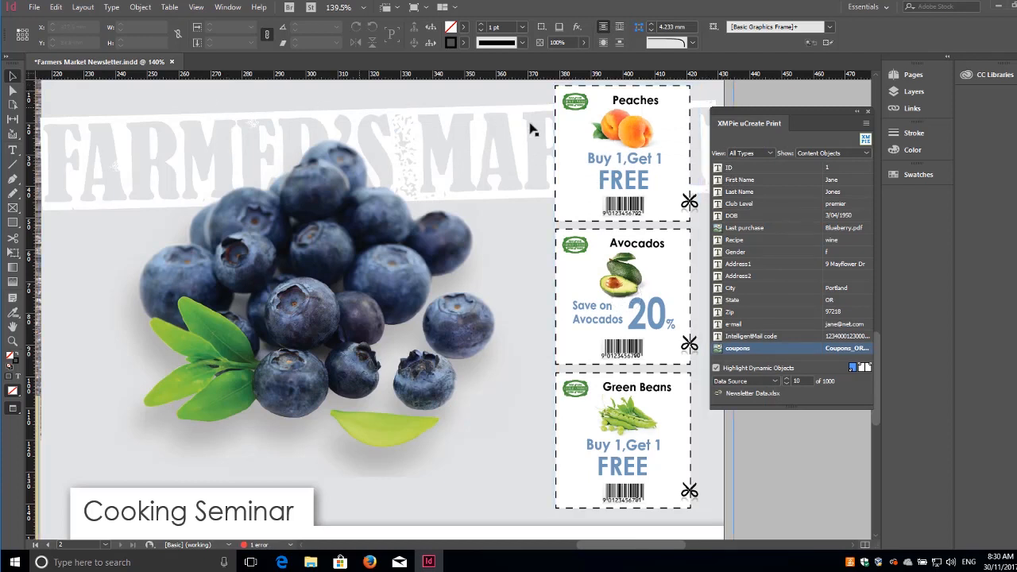
# Step: Preview other recipients to check their state-specific coupons
pyautogui.click(623, 299)
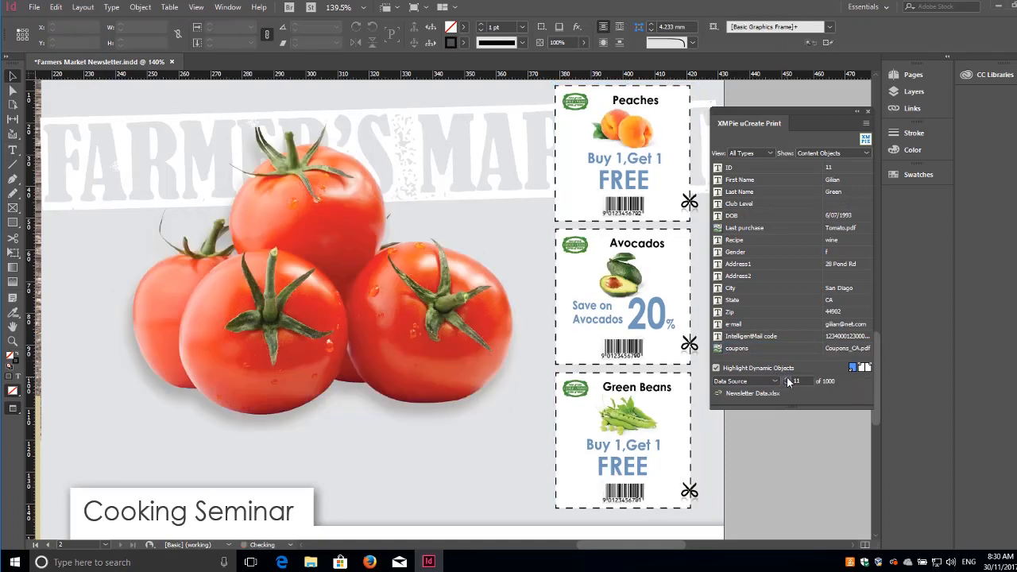
pyautogui.click(789, 382)
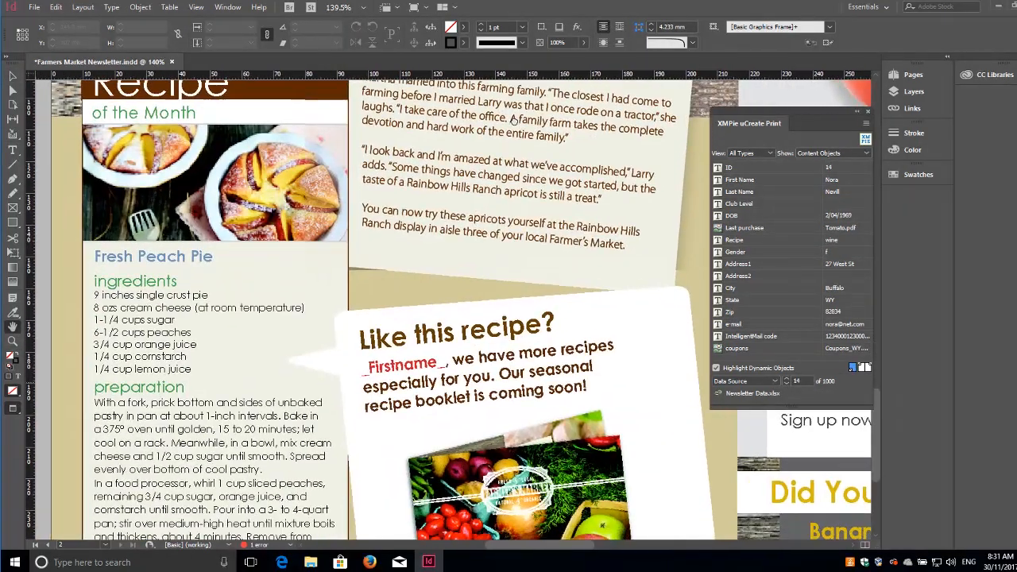
# Step: Make the Recipe object a Graphic and tag the recipe photo with it
pyautogui.scroll(3)
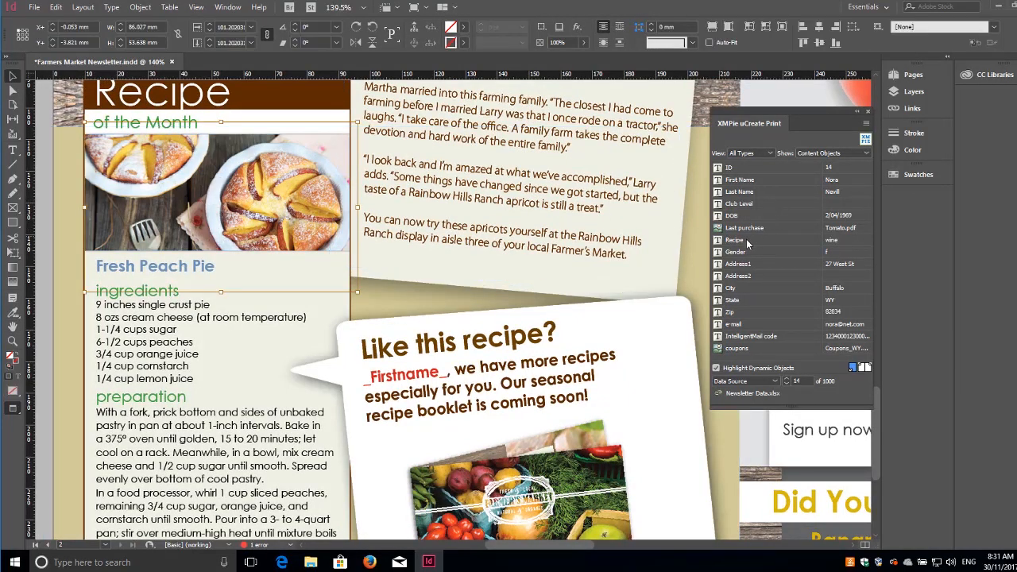
pyautogui.rightClick(734, 240)
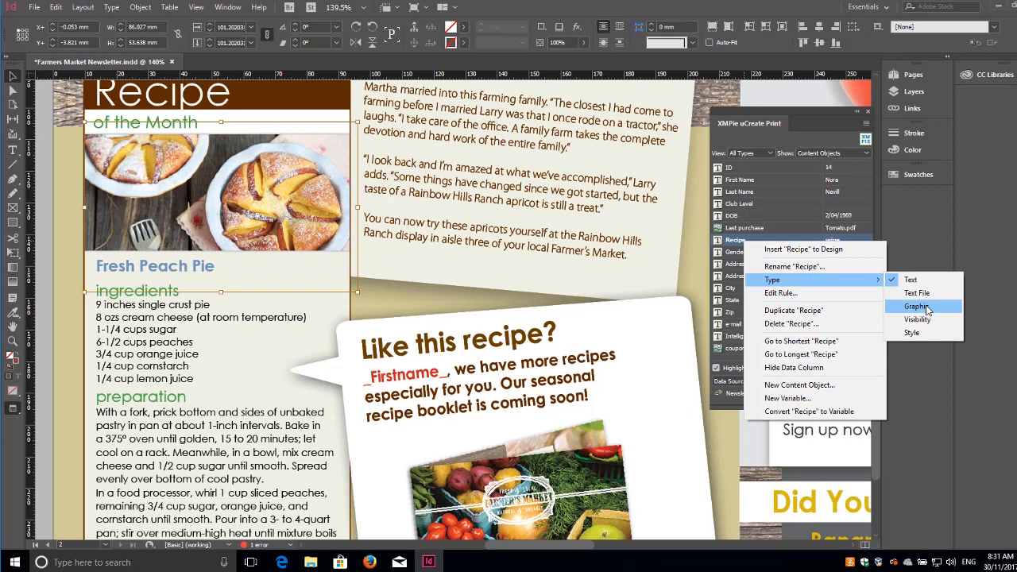
pyautogui.click(919, 307)
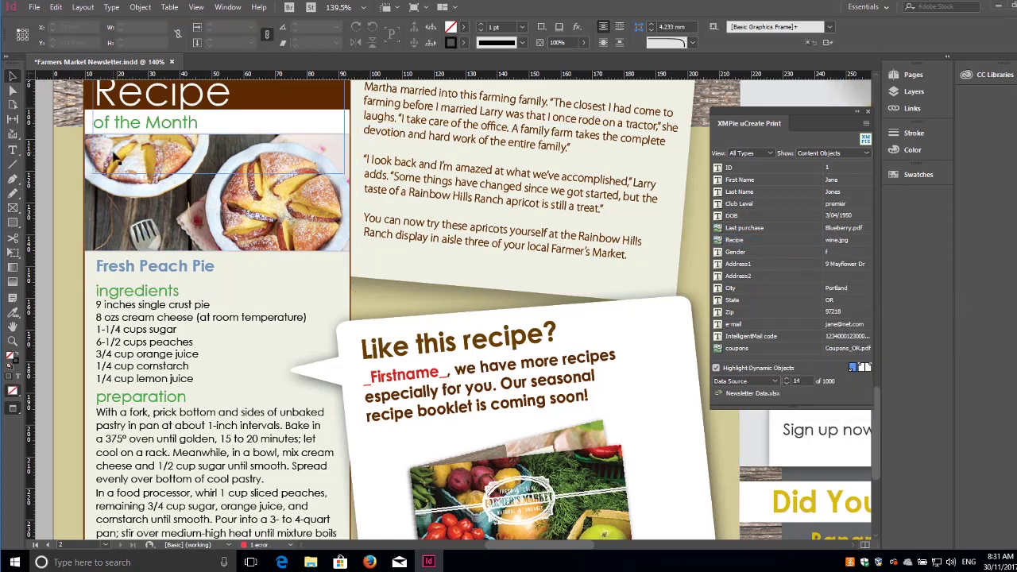
pyautogui.click(215, 190)
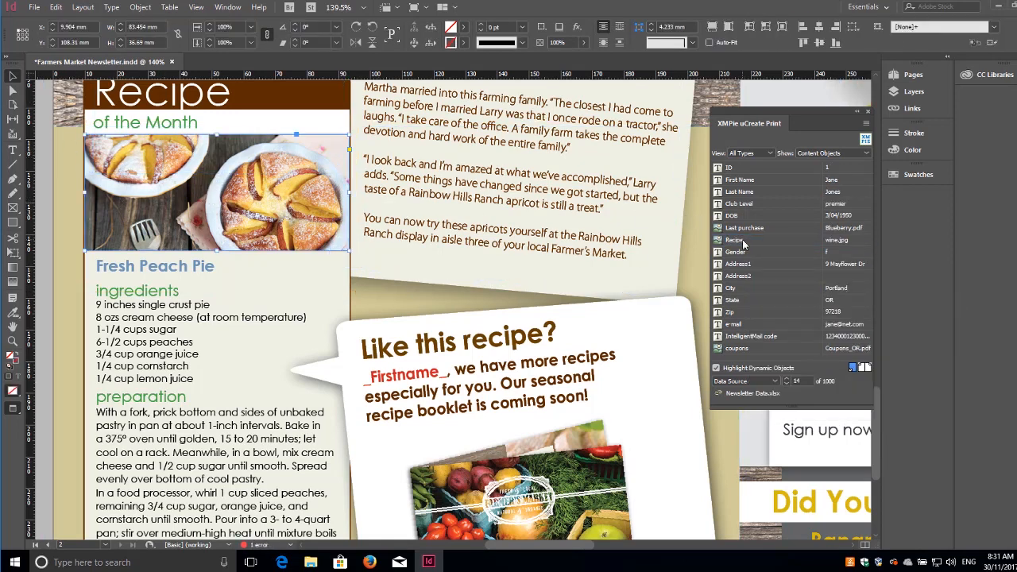
pyautogui.click(763, 238)
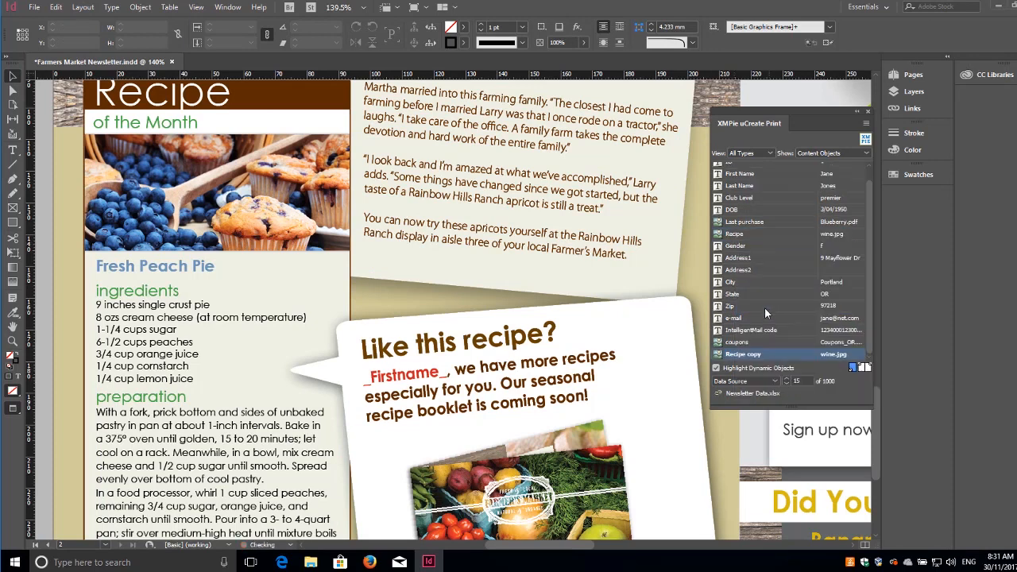
# Step: Edit Recipe copy into a 'Recipe text' Text File object
pyautogui.rightClick(742, 353)
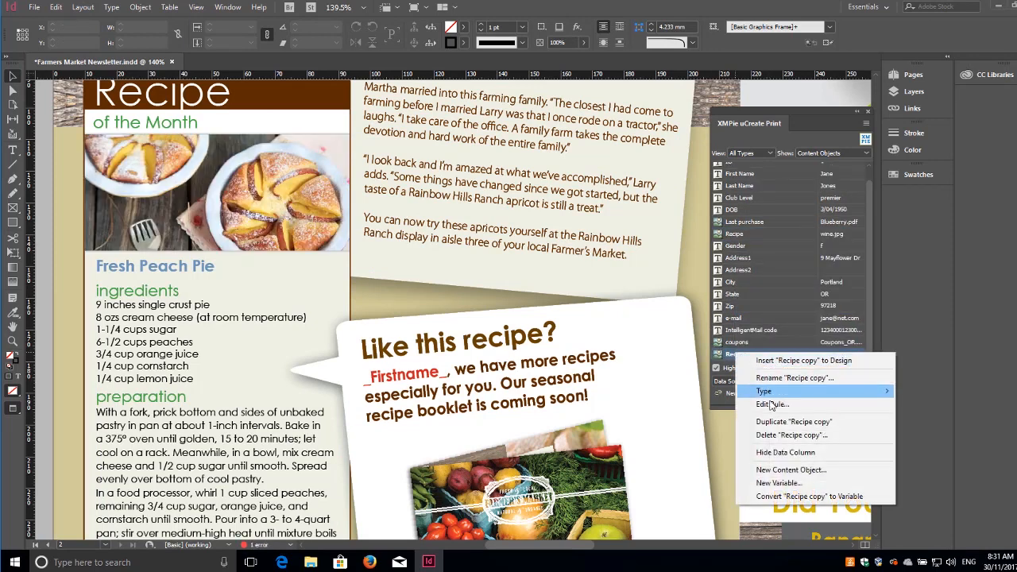
pyautogui.click(773, 405)
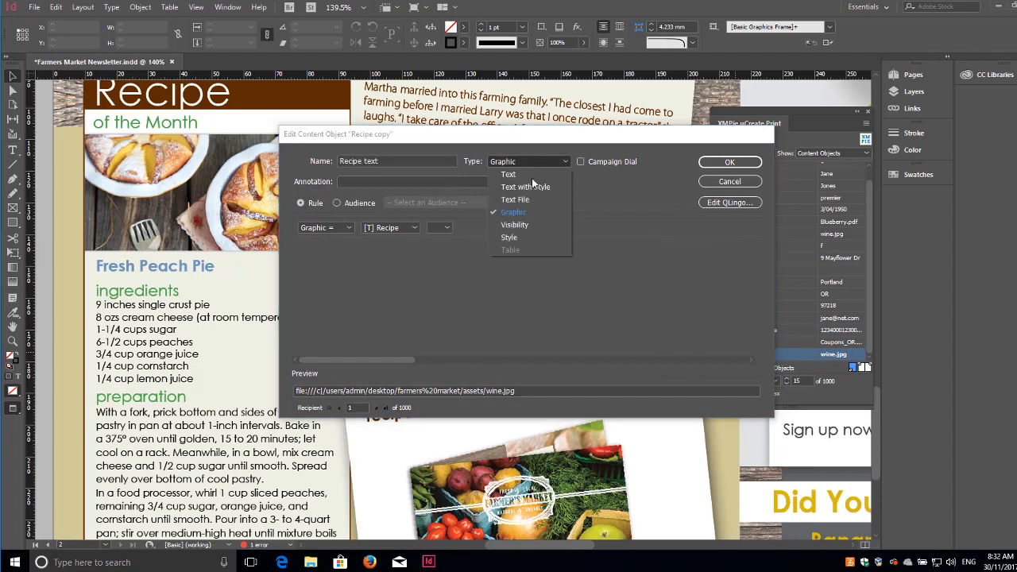
pyautogui.click(516, 201)
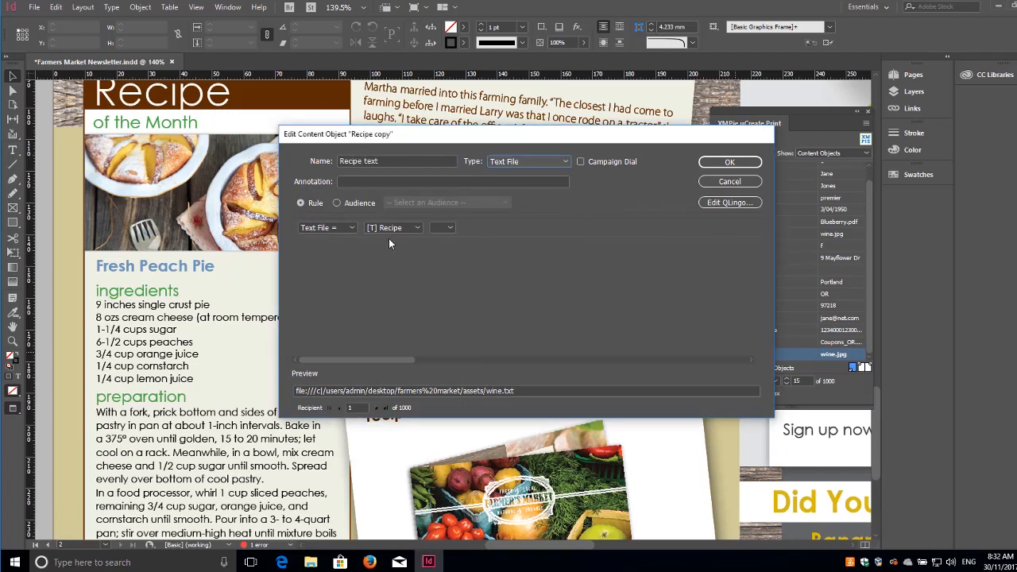
pyautogui.click(728, 162)
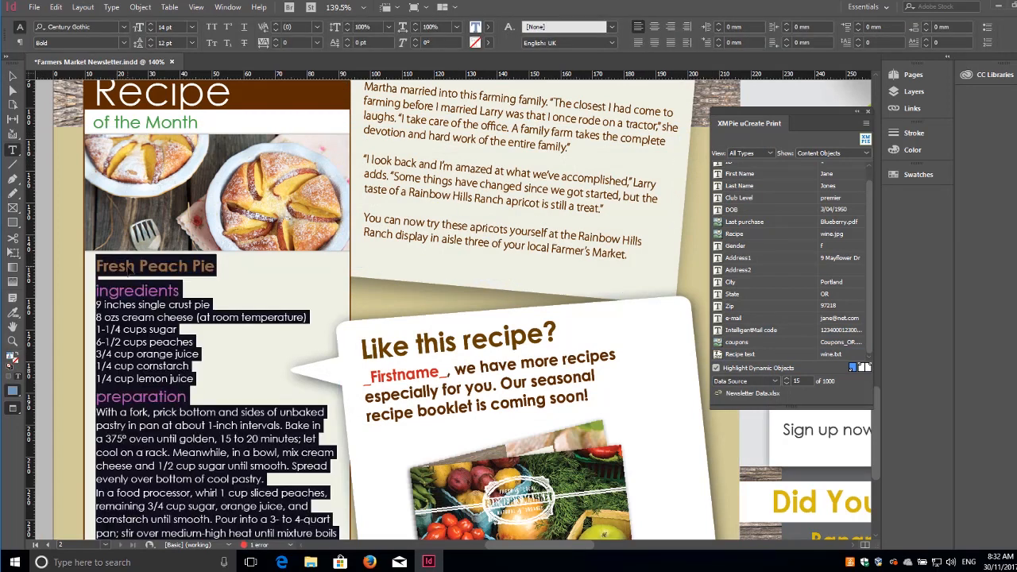
# Step: Step through recipients to preview each one's own recipe text
pyautogui.scroll(-3)
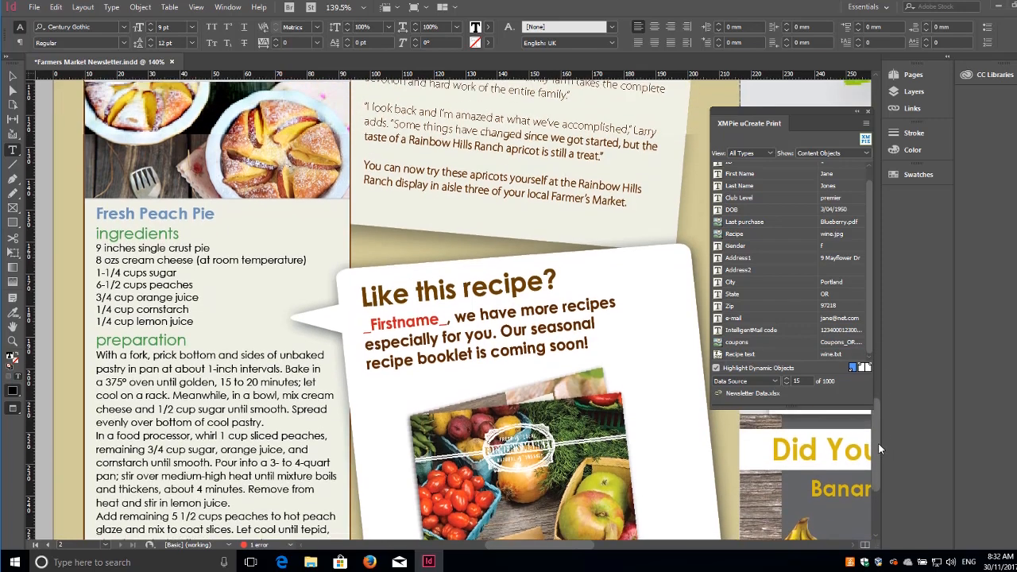
pyautogui.scroll(3)
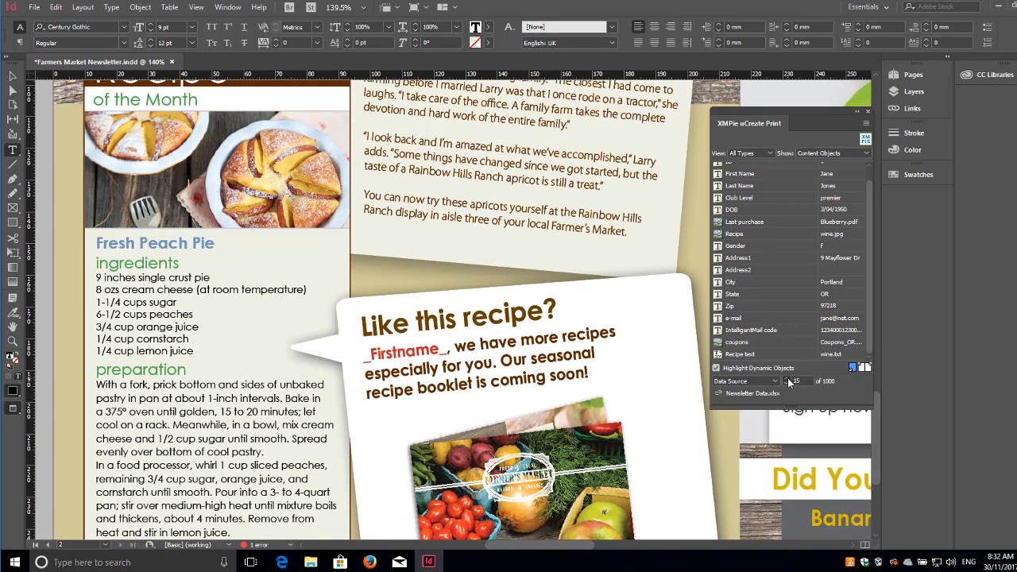
pyautogui.click(789, 381)
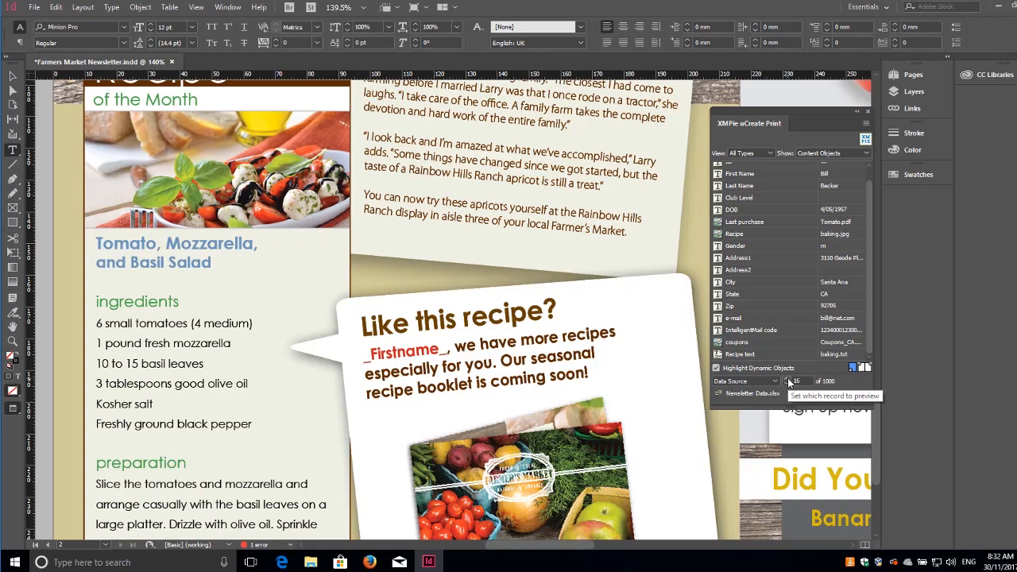
pyautogui.click(789, 381)
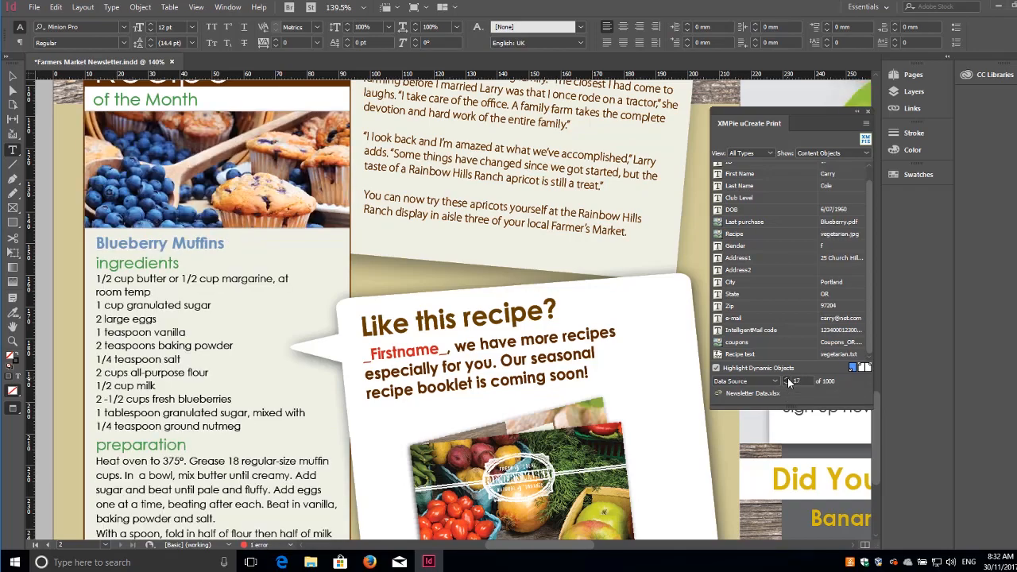
pyautogui.click(792, 375)
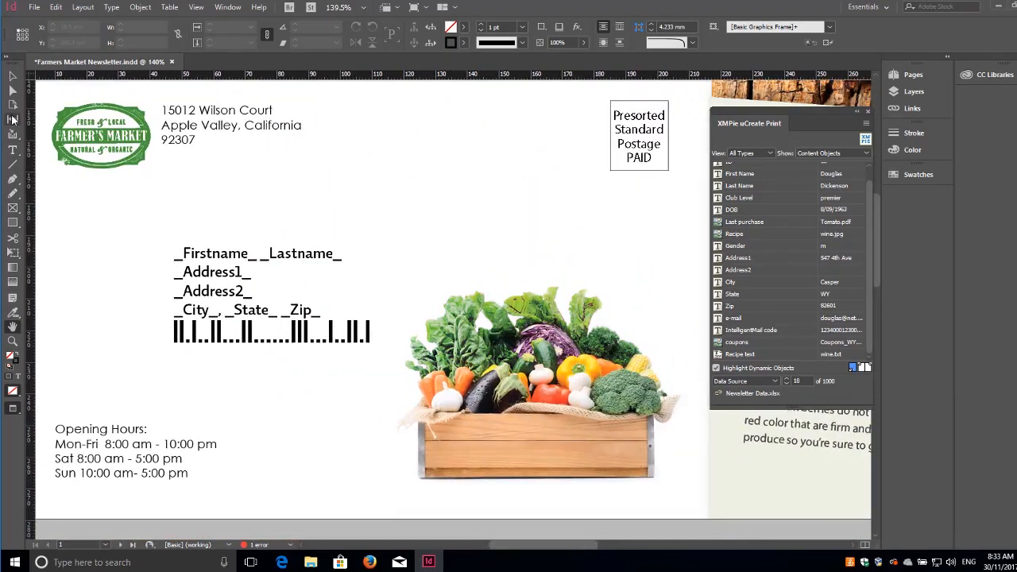
# Step: Tag the address placeholders with First Name and Last Name, then the IntelligentMail code object's options
pyautogui.click(13, 150)
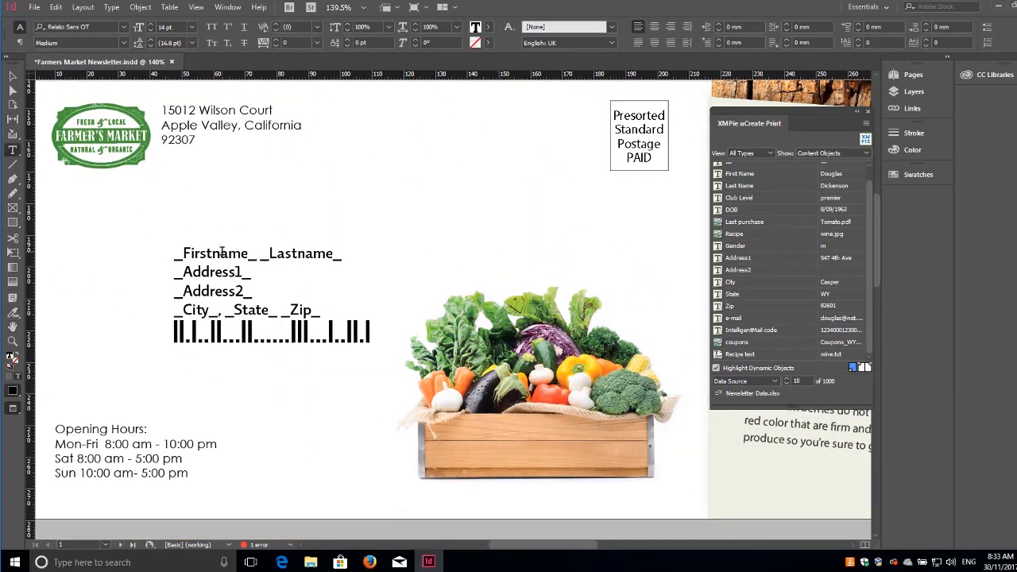
pyautogui.click(739, 174)
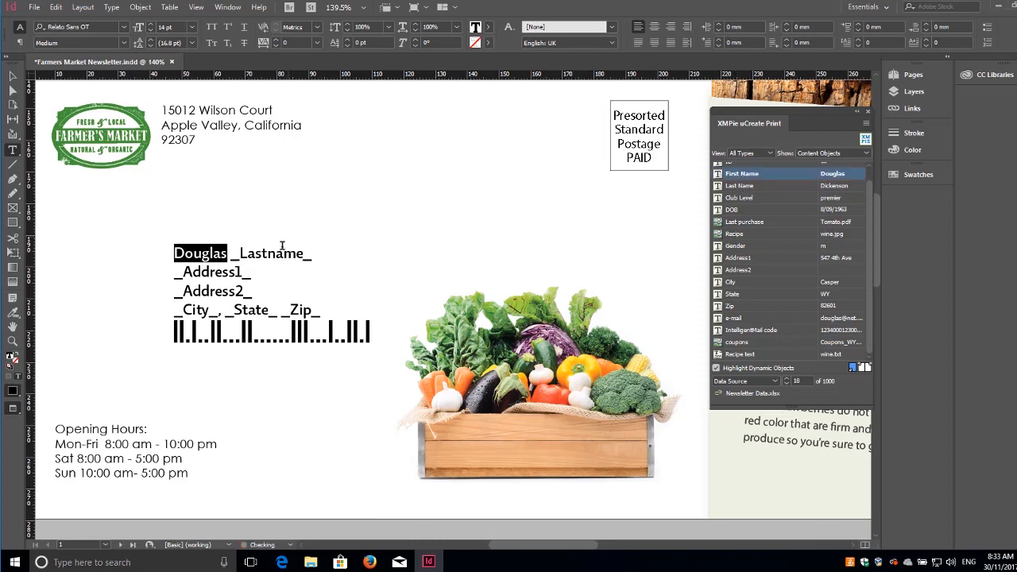
pyautogui.click(742, 184)
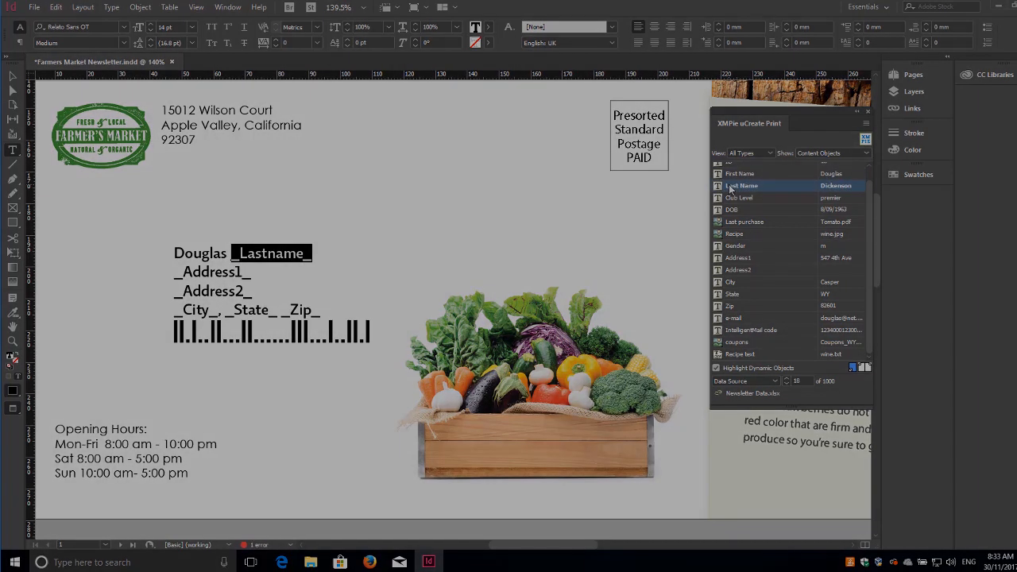
pyautogui.rightClick(755, 329)
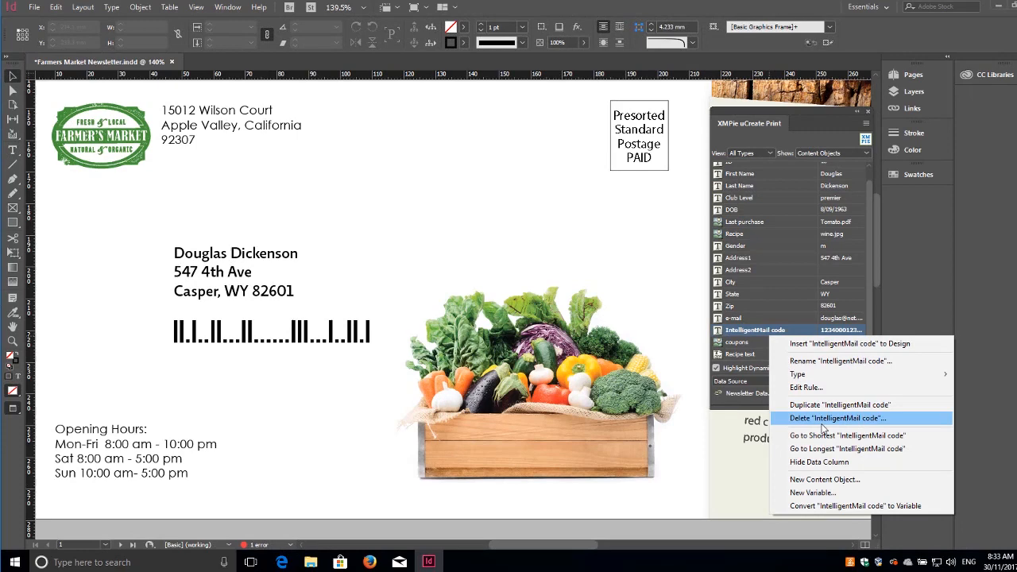
# Step: Create a 'barcode' Graphic object with rule XMPBarcode(USPSIntelligentMail, IntelligentMail code)
pyautogui.click(825, 480)
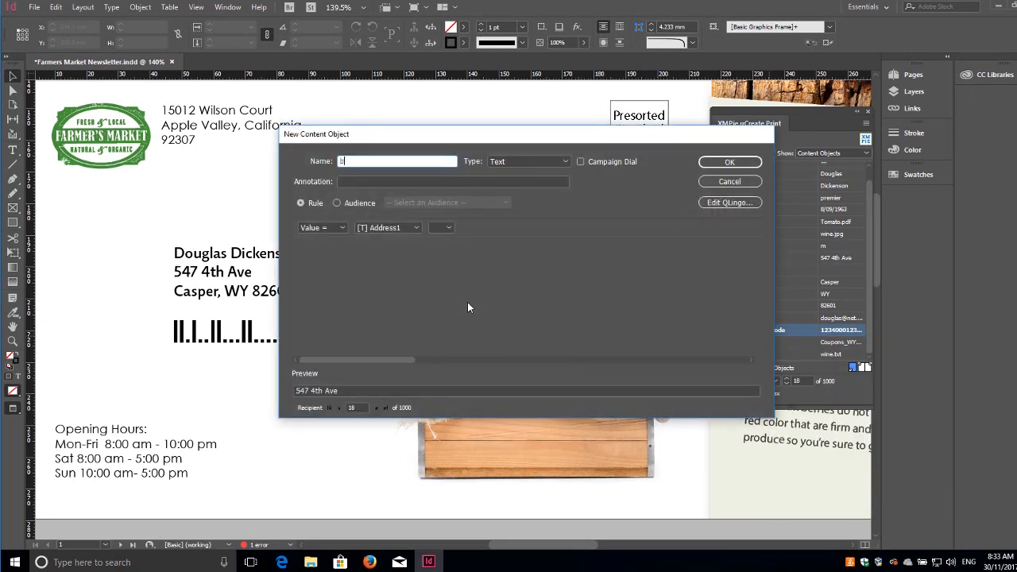
pyautogui.write('barcode')
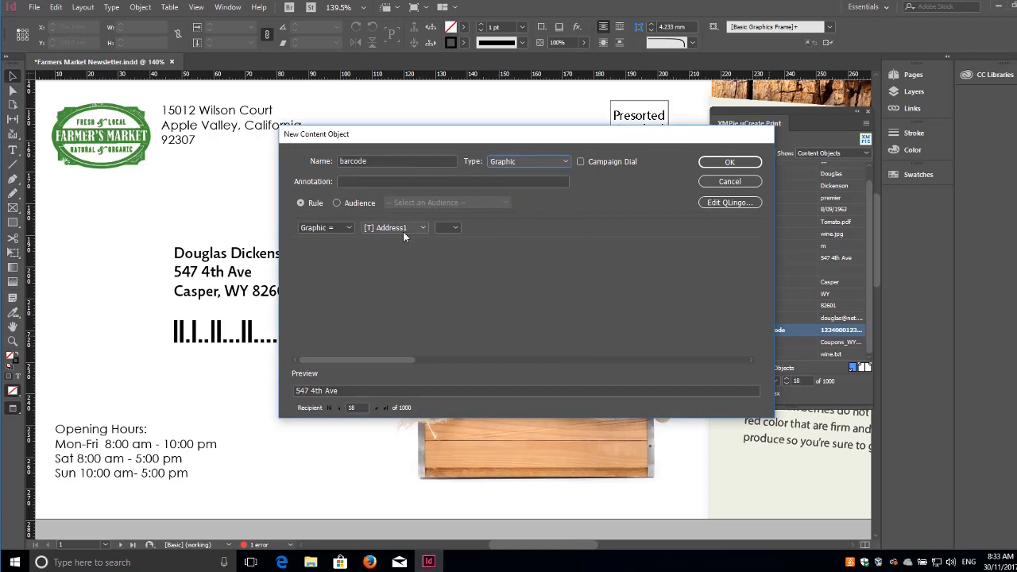
pyautogui.click(422, 227)
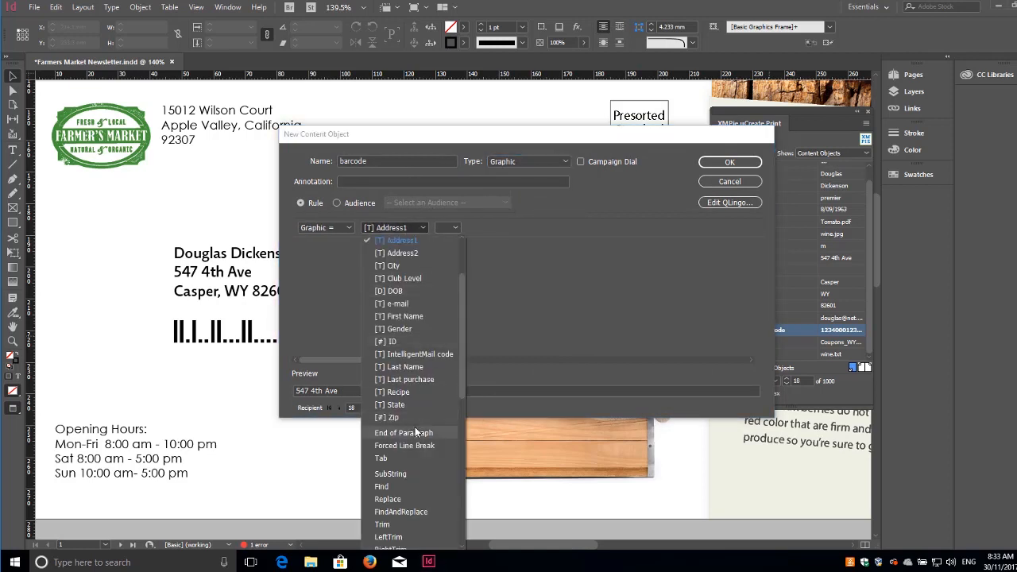
pyautogui.click(394, 228)
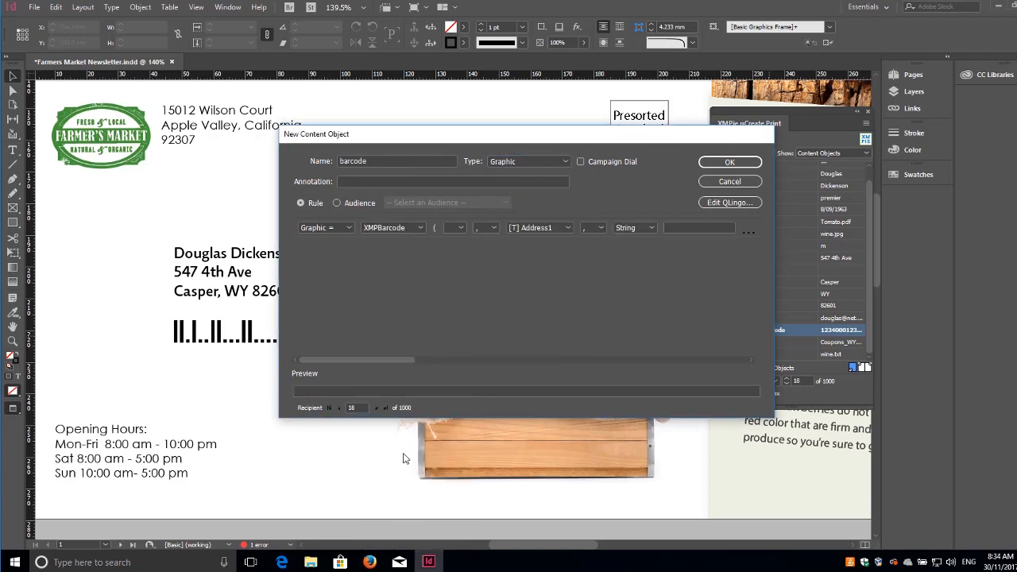
pyautogui.click(455, 227)
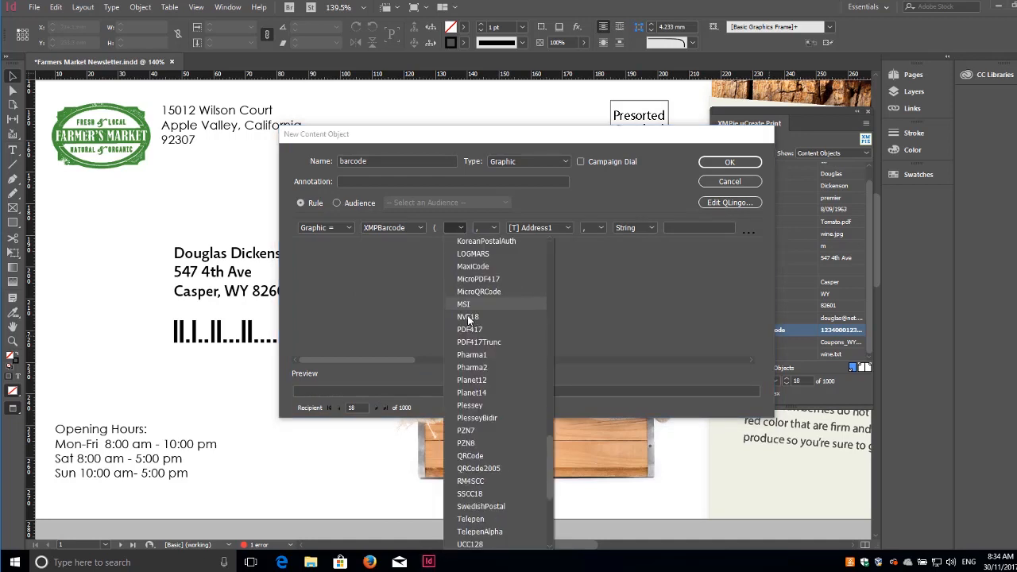
pyautogui.scroll(-3)
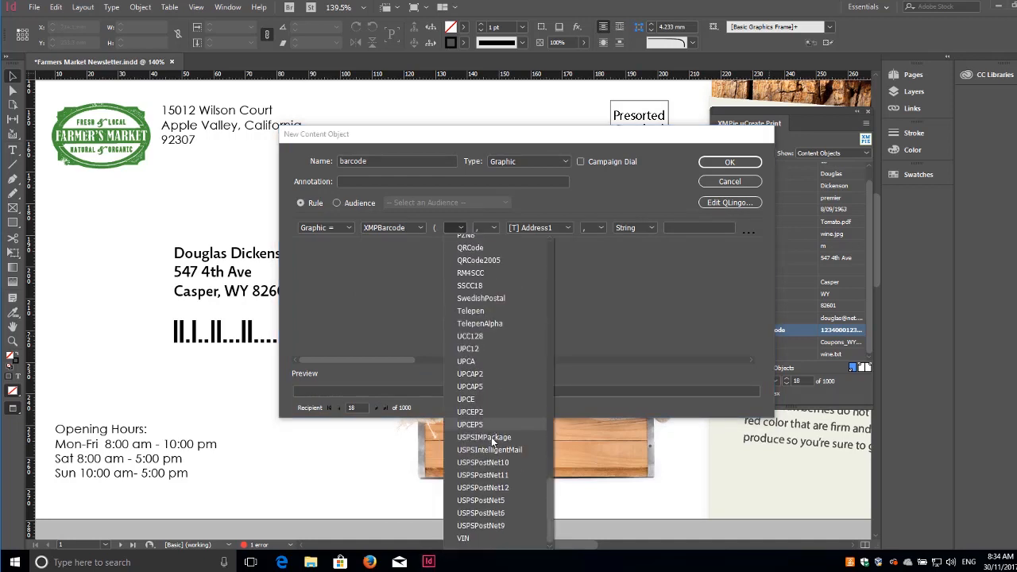
pyautogui.click(490, 448)
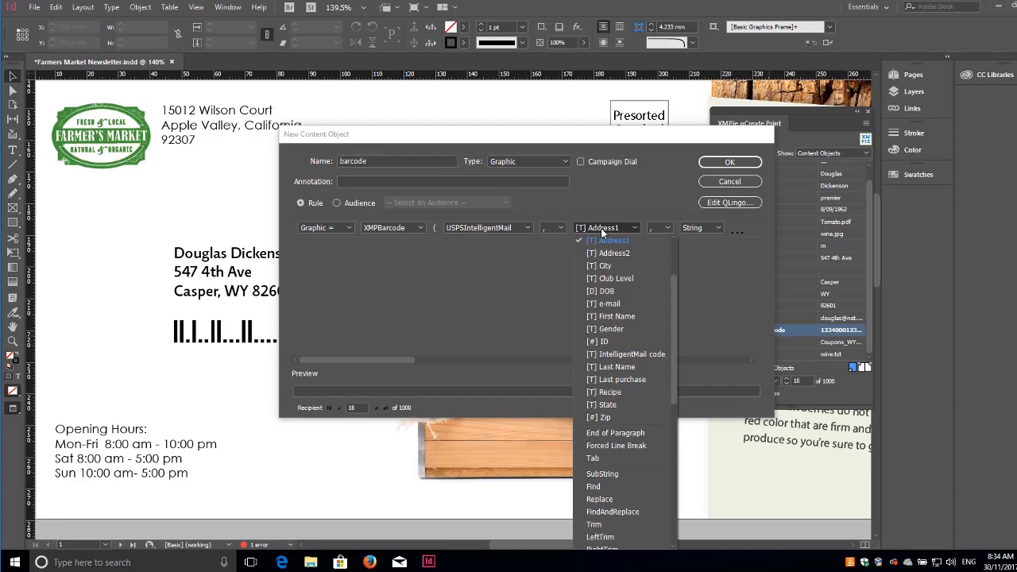
pyautogui.click(629, 353)
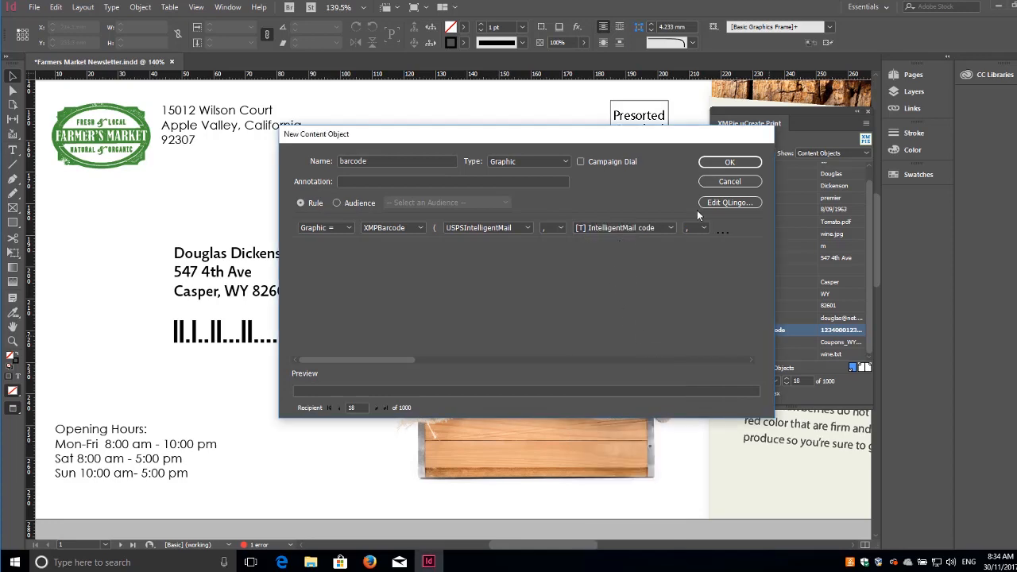
pyautogui.click(728, 163)
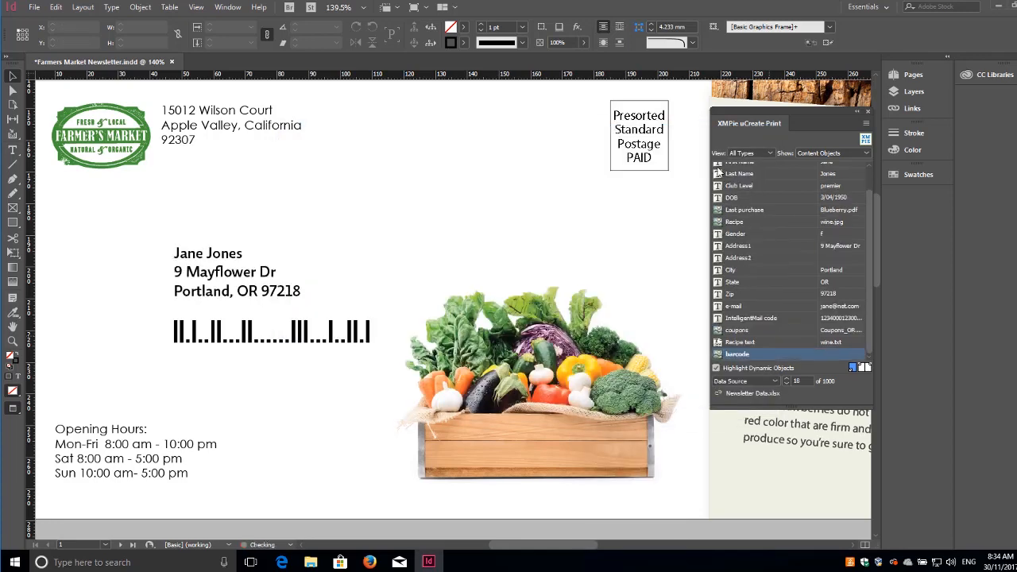
# Step: Tag the address block's barcode frame with the barcode object and preview a recipient
pyautogui.click(270, 333)
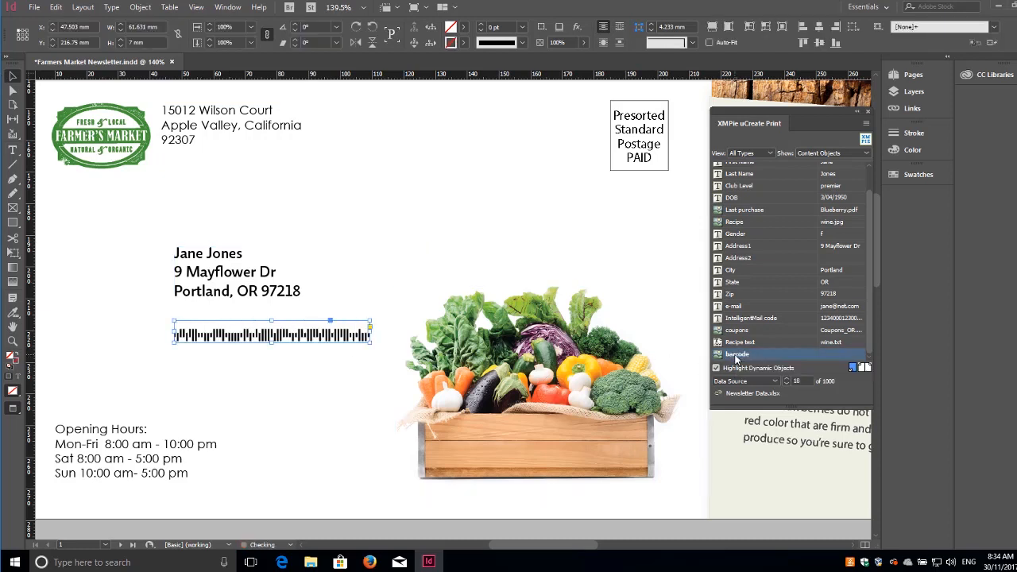
pyautogui.click(796, 381)
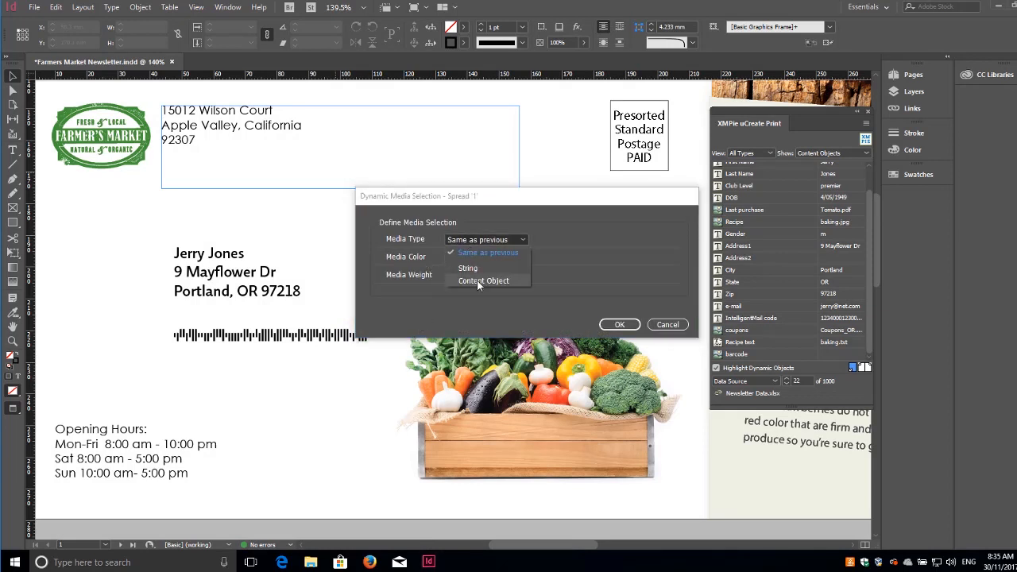
# Step: Set Media Type to Content Object and pick the data field that drives it
pyautogui.click(483, 280)
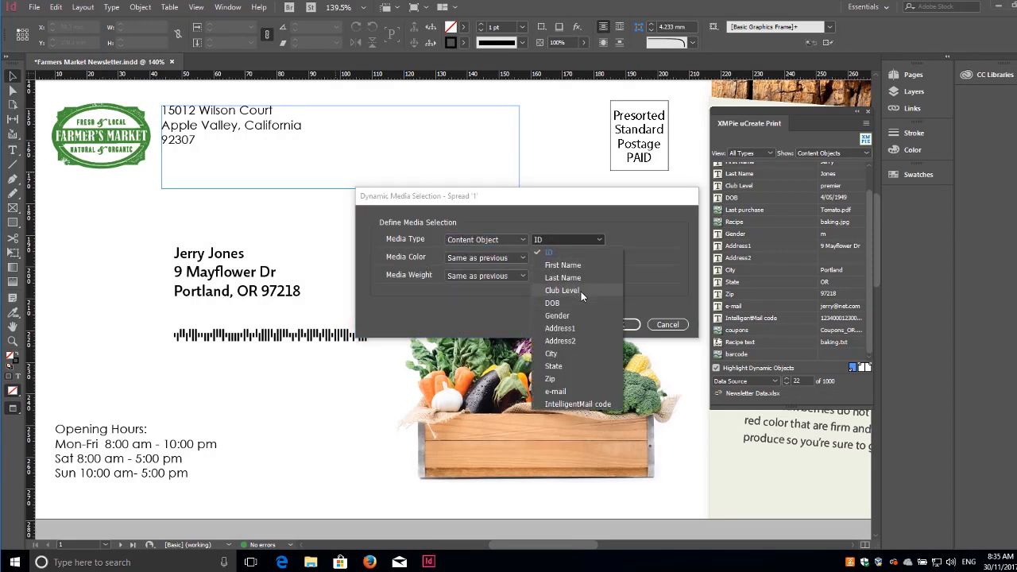
pyautogui.click(667, 325)
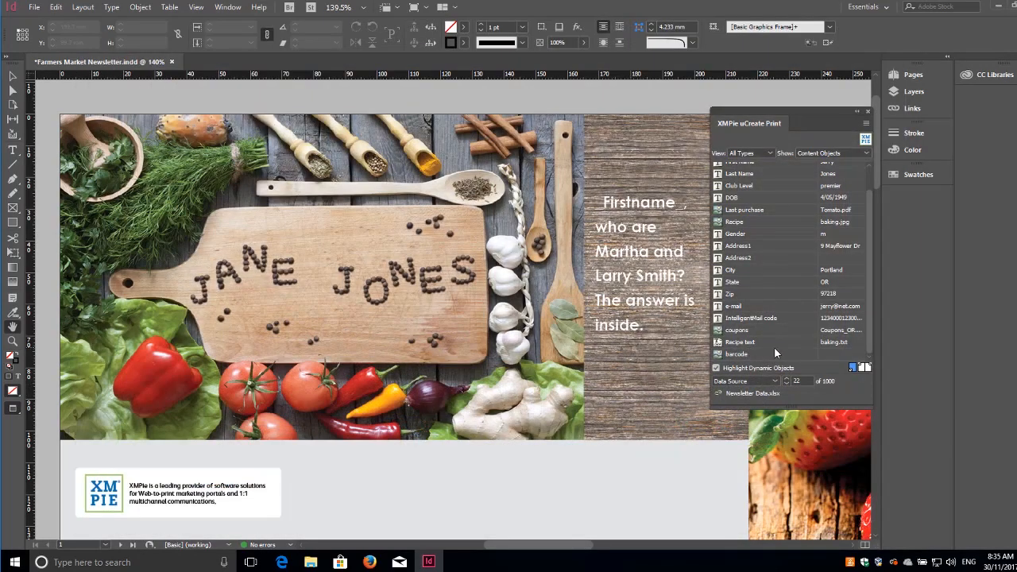
# Step: Create a 'personalized image' Graphic object using uImagePhoto with the Peppercorns template
pyautogui.rightClick(739, 342)
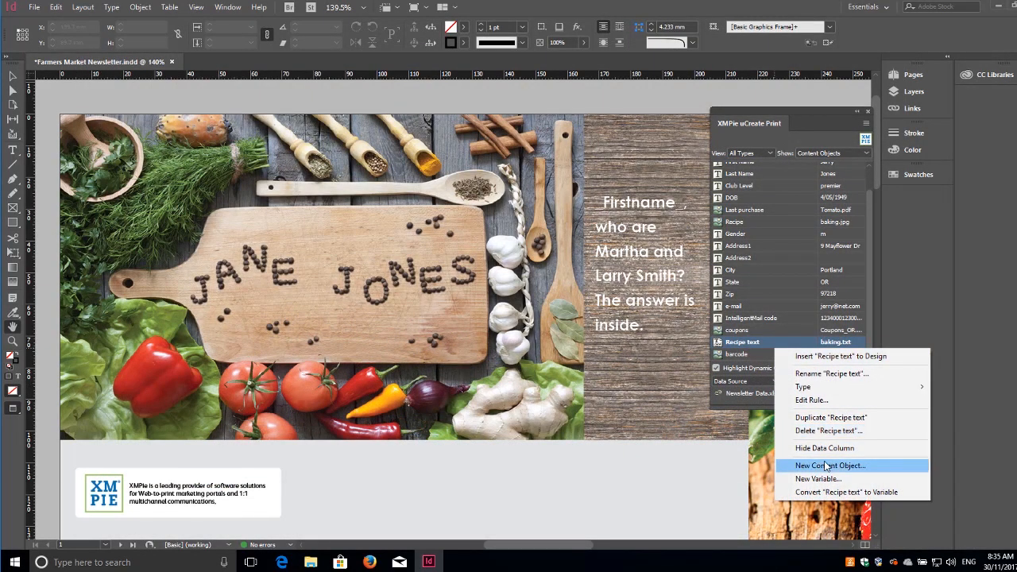
pyautogui.click(830, 464)
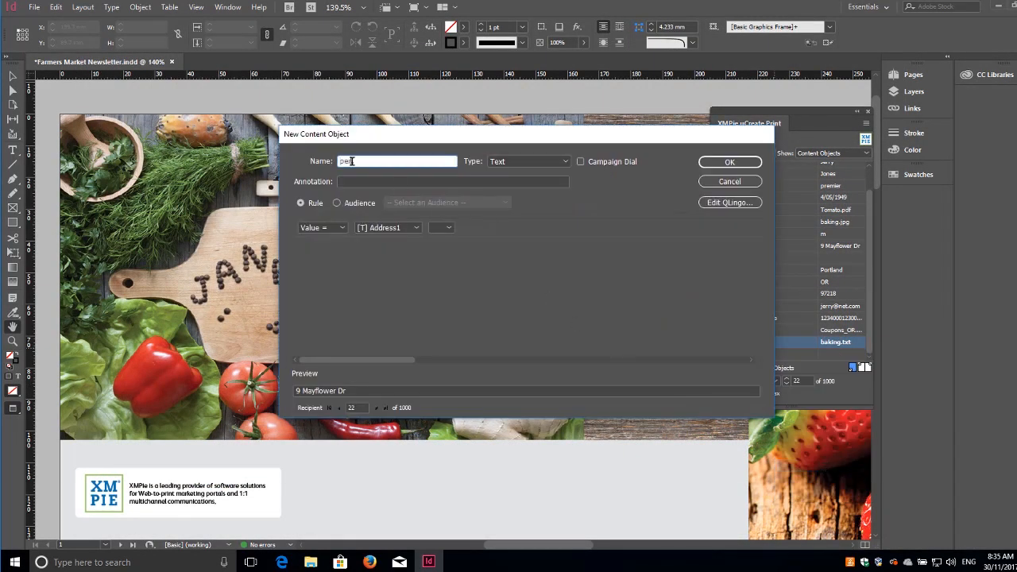
pyautogui.write('personalized image')
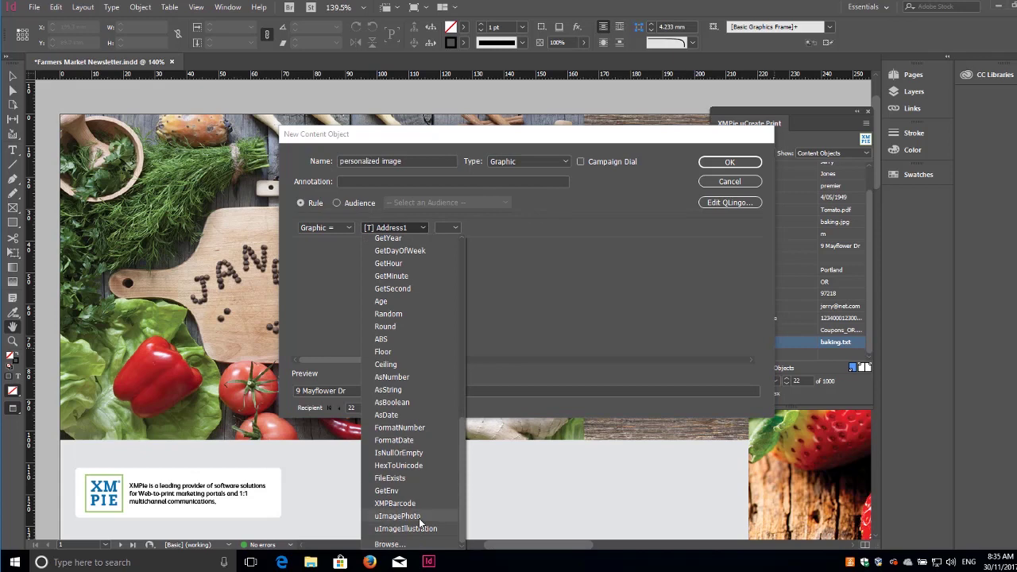
pyautogui.click(398, 515)
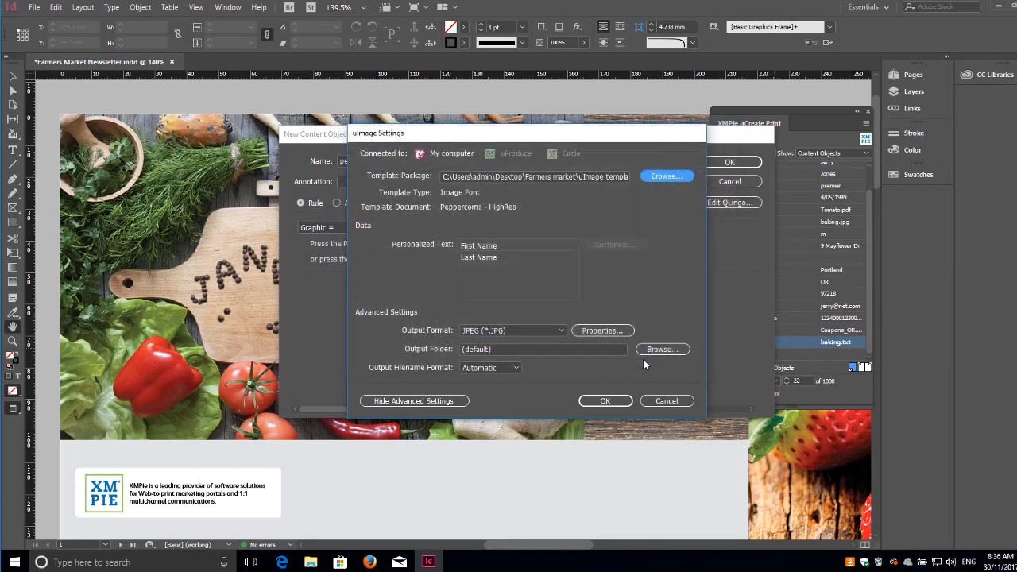
pyautogui.click(604, 400)
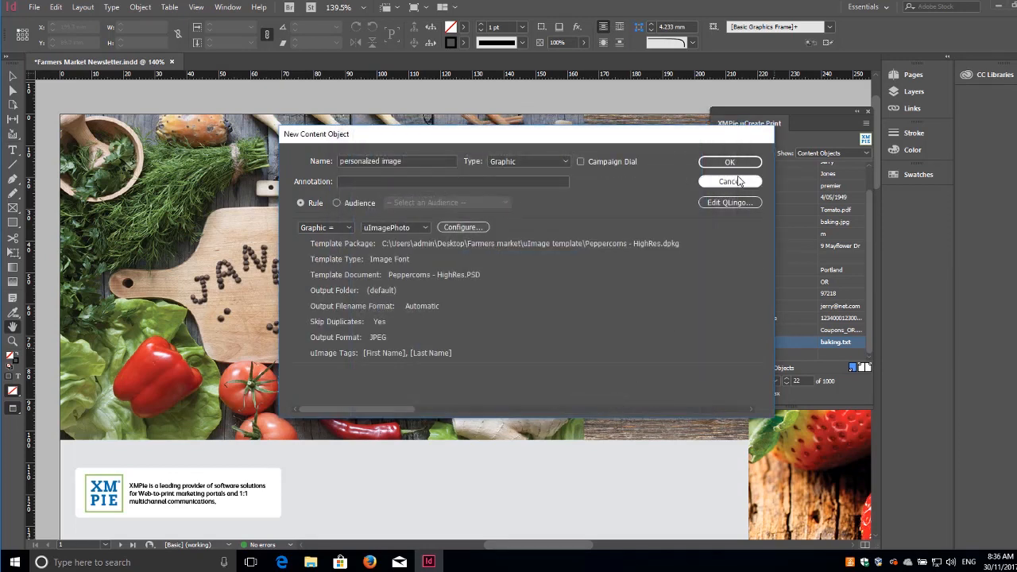
pyautogui.click(728, 162)
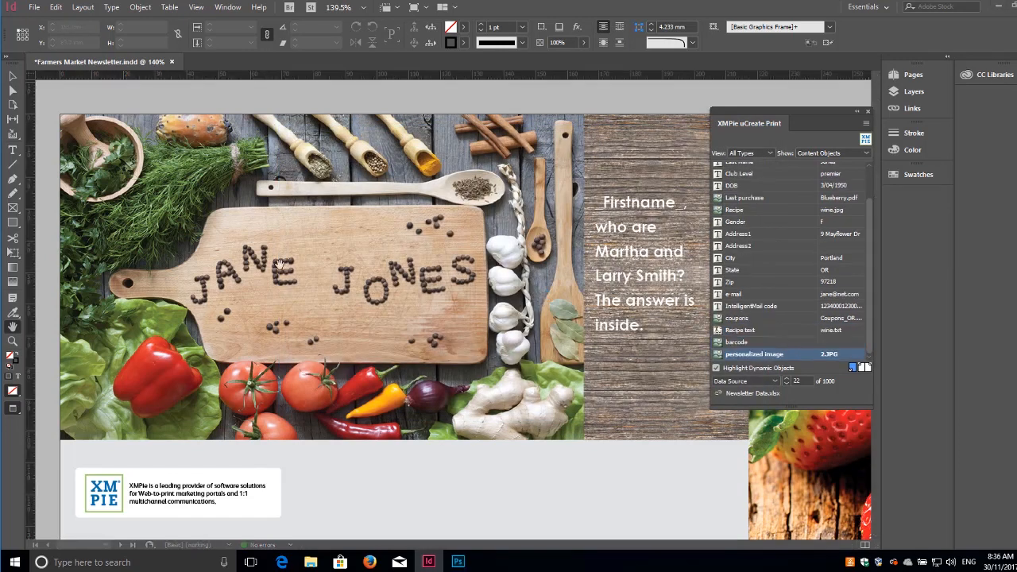
# Step: Tag the cutting-board picture with personalized image so it spells each first name
pyautogui.click(318, 274)
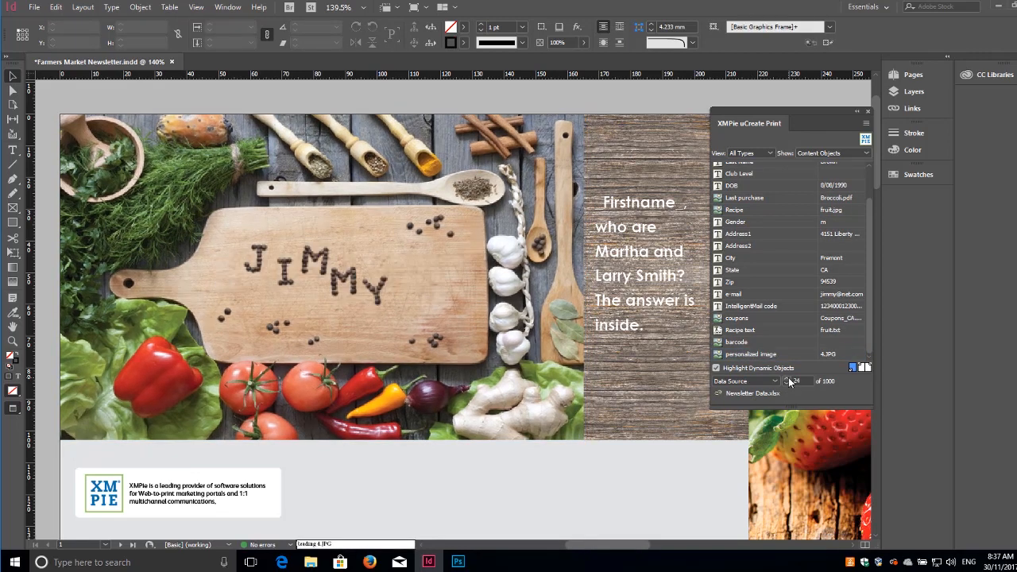
pyautogui.click(865, 124)
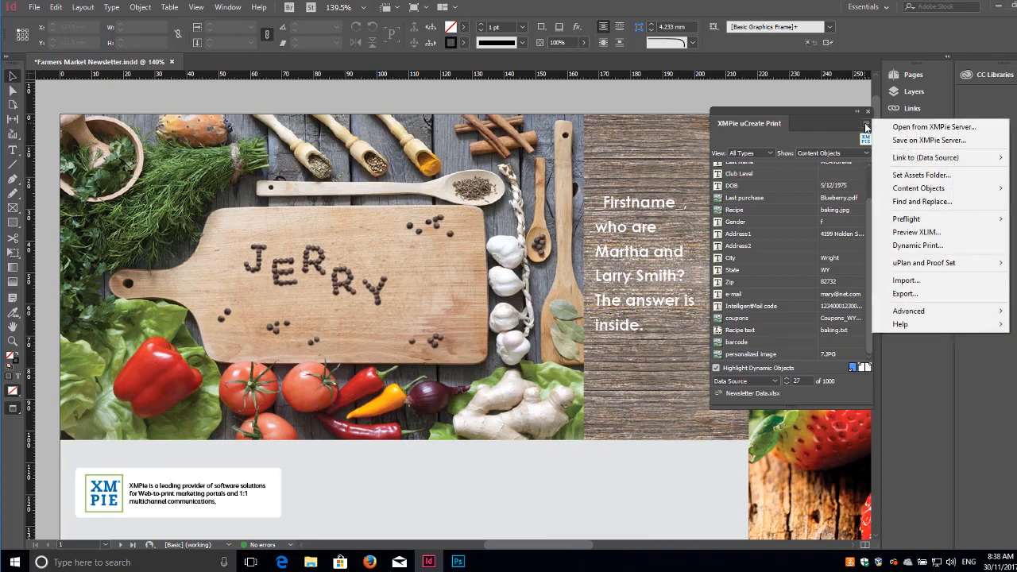
# Step: Start Dynamic Print, save the newsletter when prompted, and review the Adobe PDF output format
pyautogui.click(918, 244)
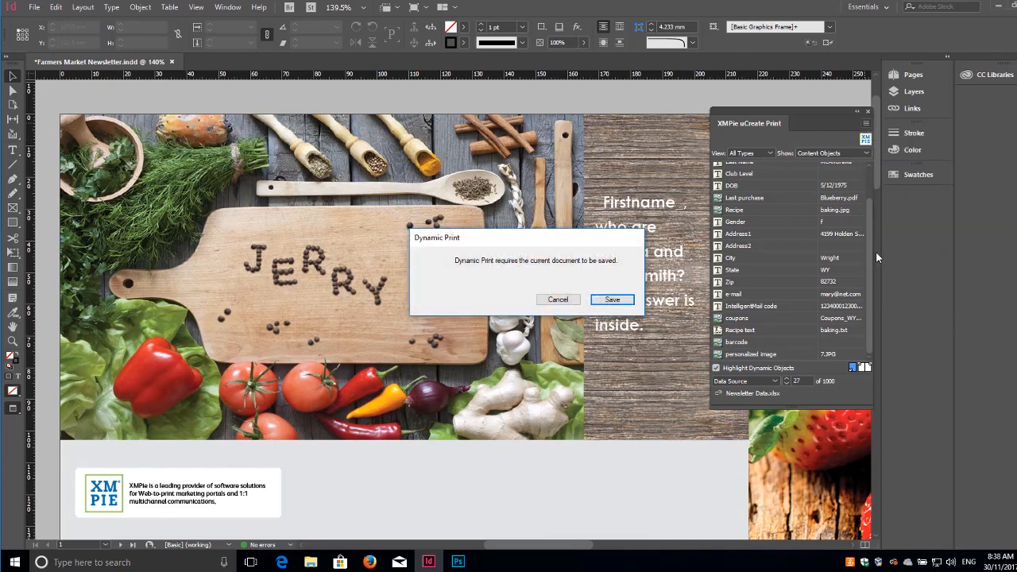
pyautogui.click(612, 299)
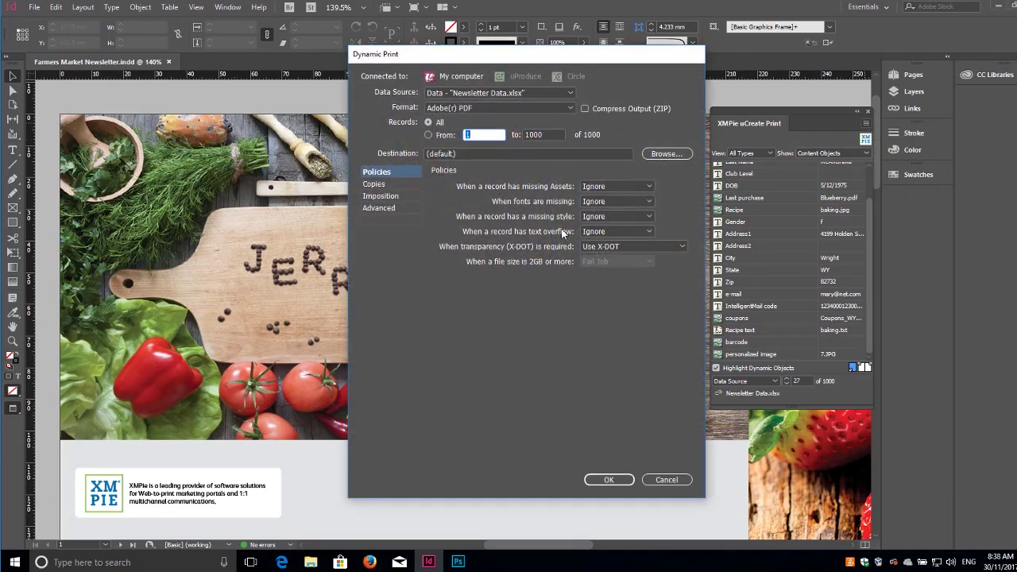
pyautogui.click(500, 108)
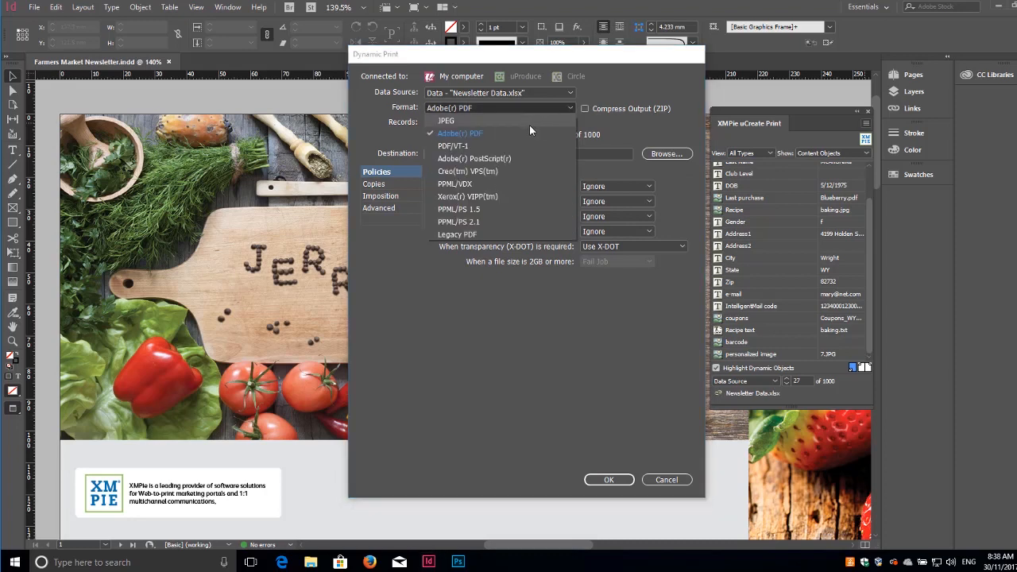
pyautogui.moveTo(502, 194)
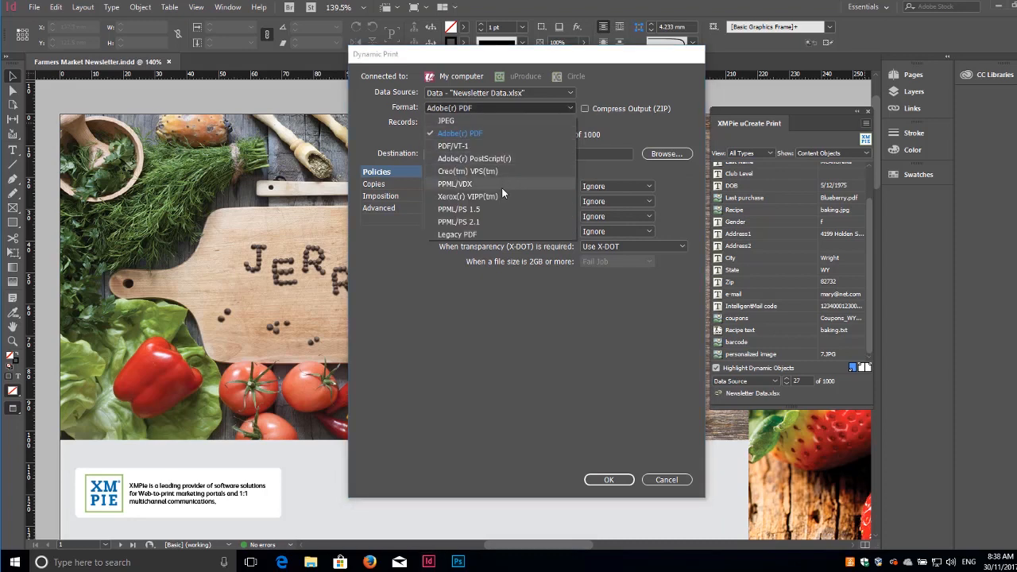